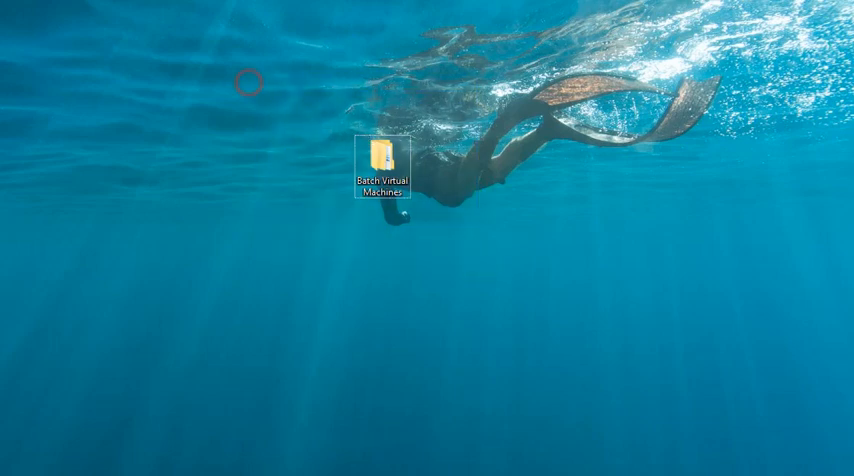
- Go through Batch Virtual Machines > Tutorial > Blue_OS and open BlueOS.bat in Notepad++
double_click(380, 158)
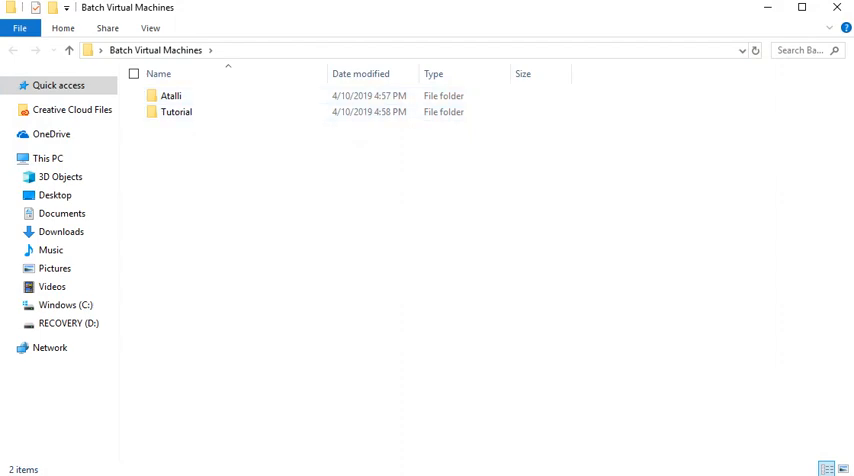
left_click(176, 112)
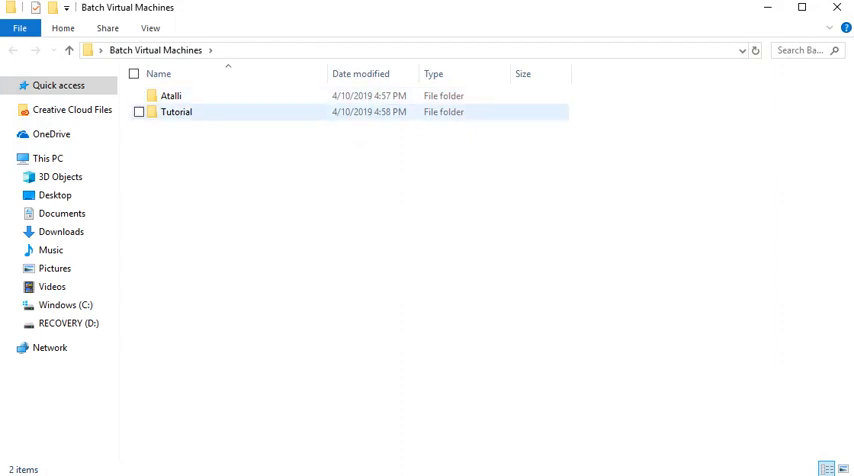
double_click(176, 112)
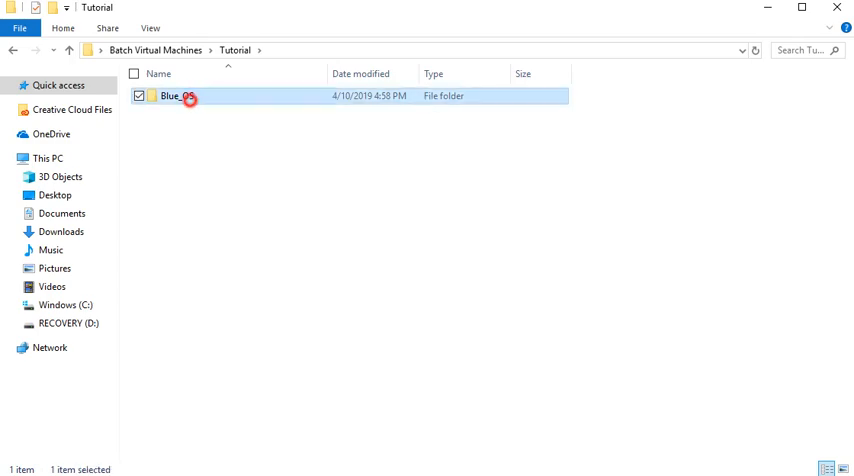
right_click(210, 96)
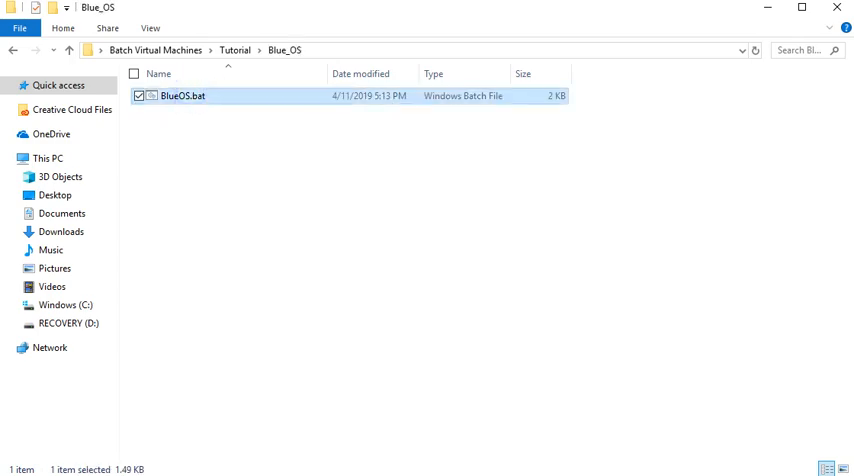
right_click(176, 96)
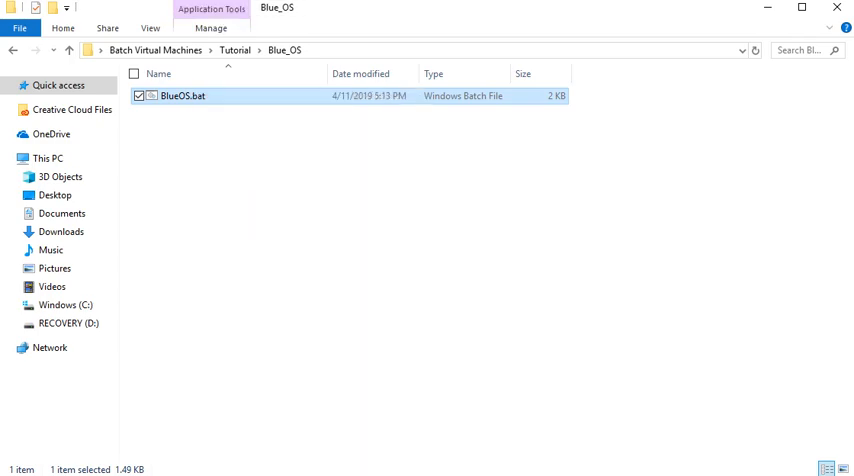
double_click(178, 96)
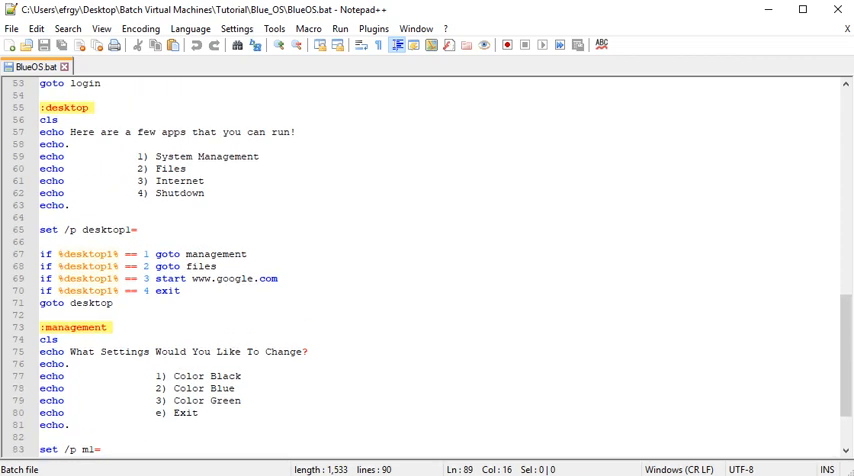
- Move to the end of BlueOS.bat and begin a :files section with cls and an echo line
left_click(186, 168)
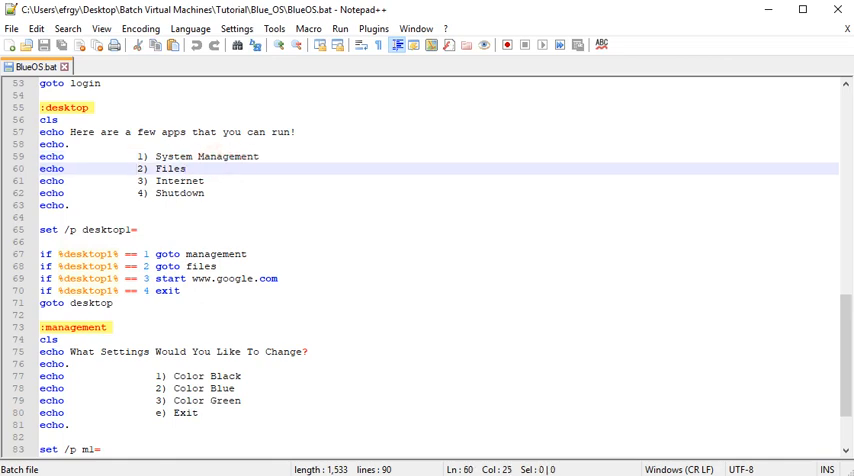
left_click(186, 168)
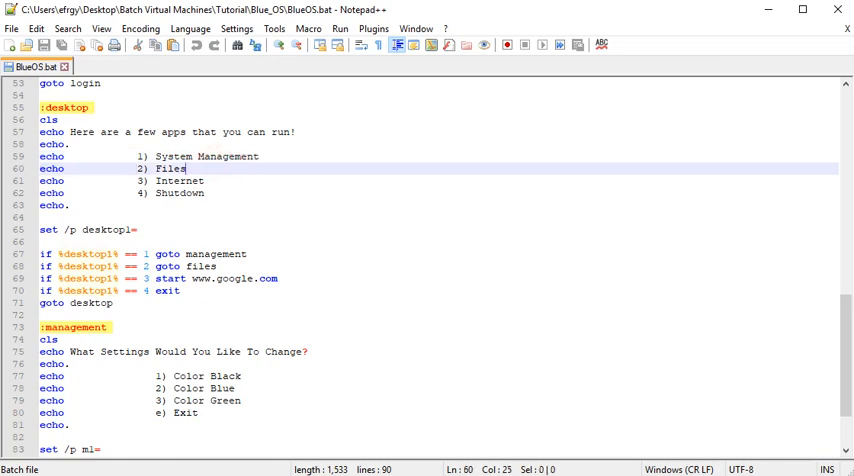
scroll("down", 3)
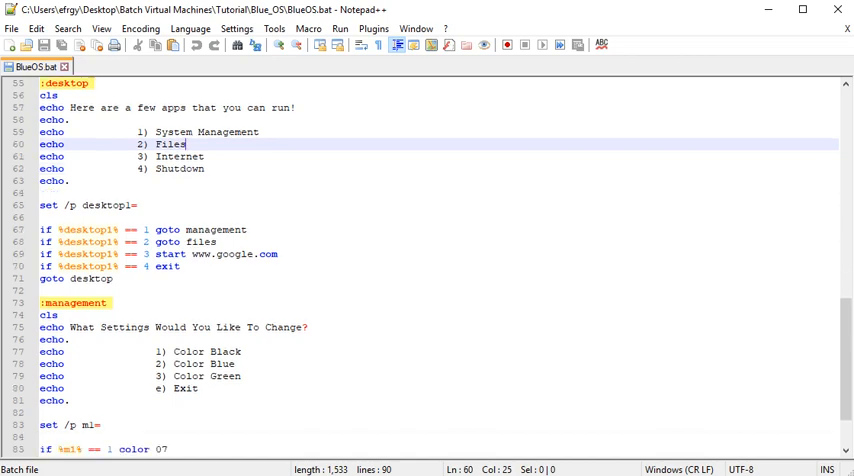
scroll("down", 3)
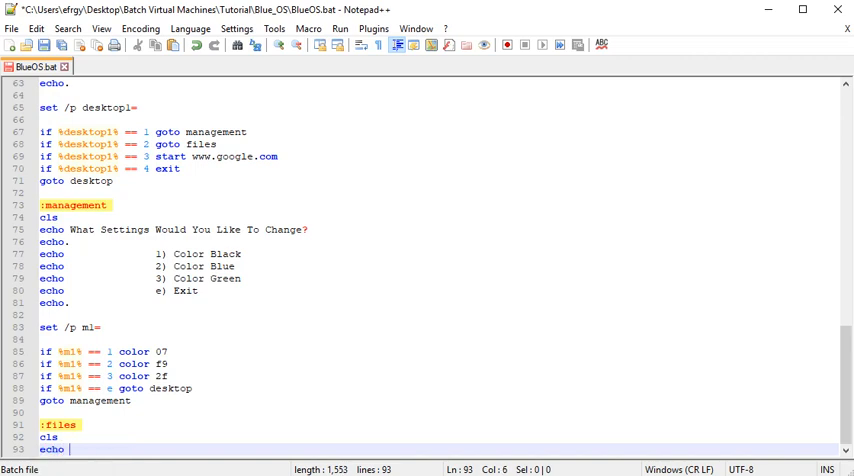
- Write the prompt line 'echo What Would You Like To Open?' under :files
type("What Woudl")
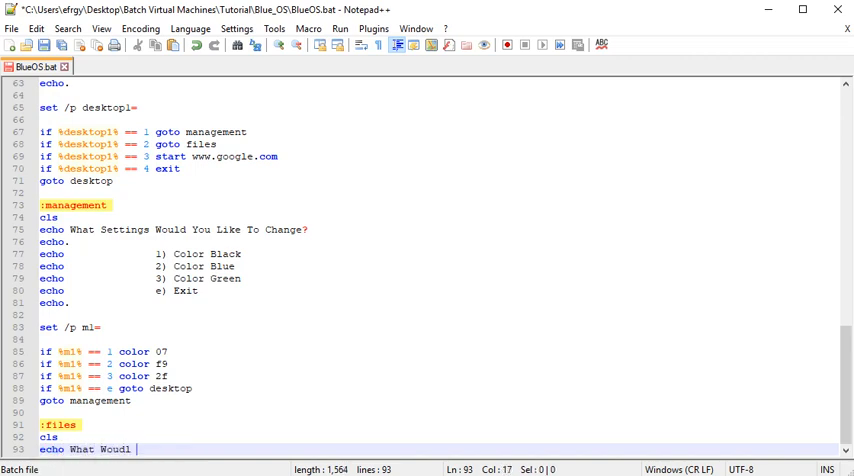
type("You Like To")
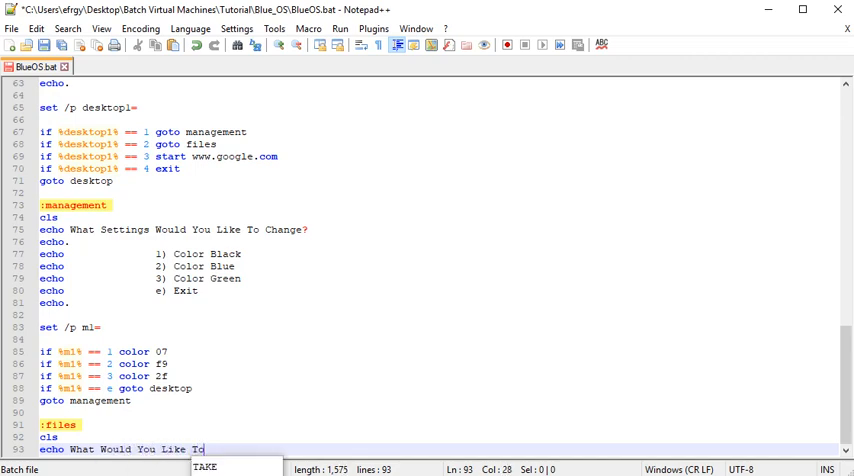
type("Open?")
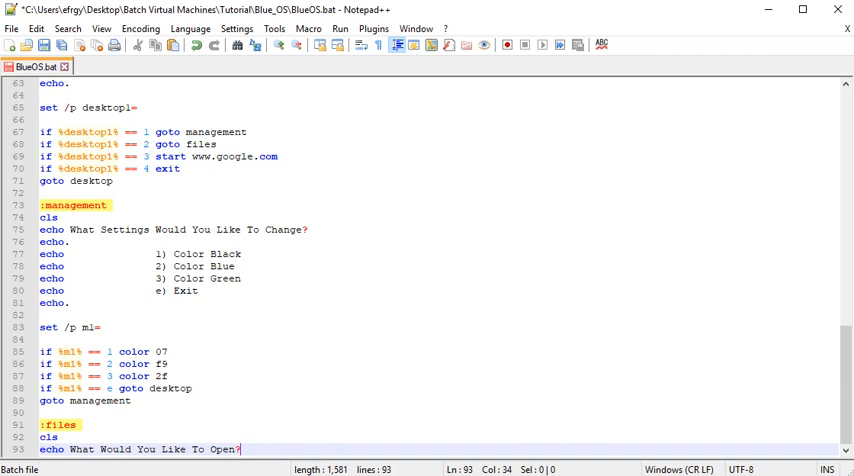
key("enter")
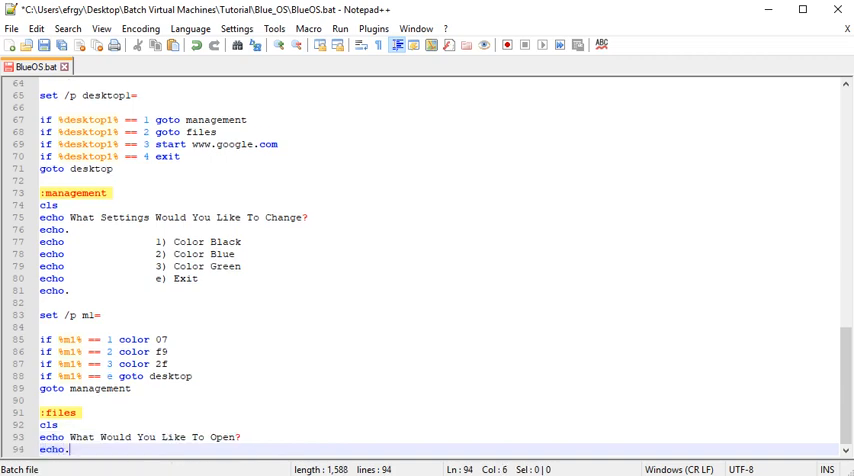
- List the menu choices 1) Clock, 2) Calculator and 3) Desktop as echo lines
type("echo")
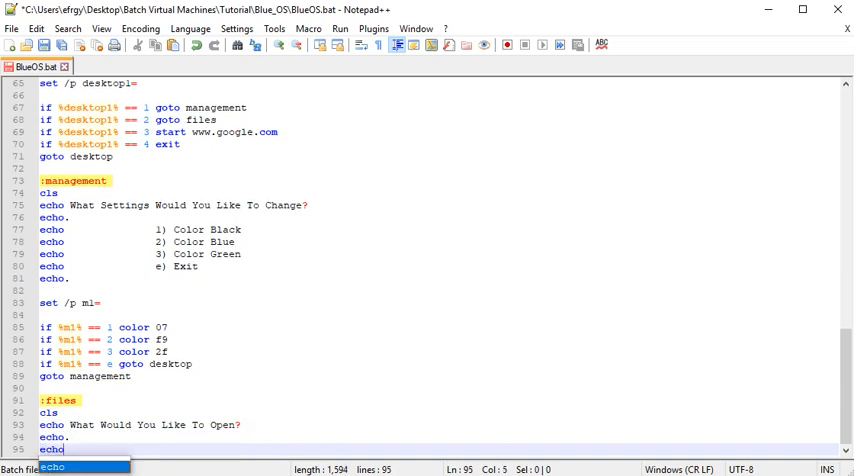
type("1)")
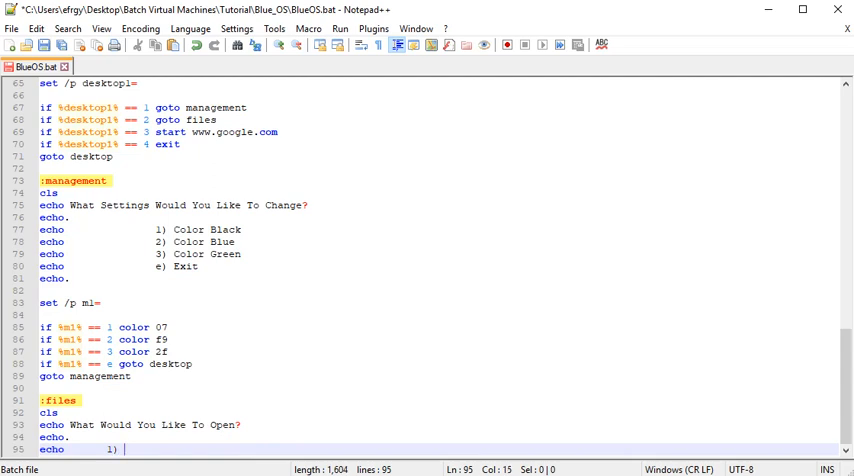
type("Clock")
type("echo")
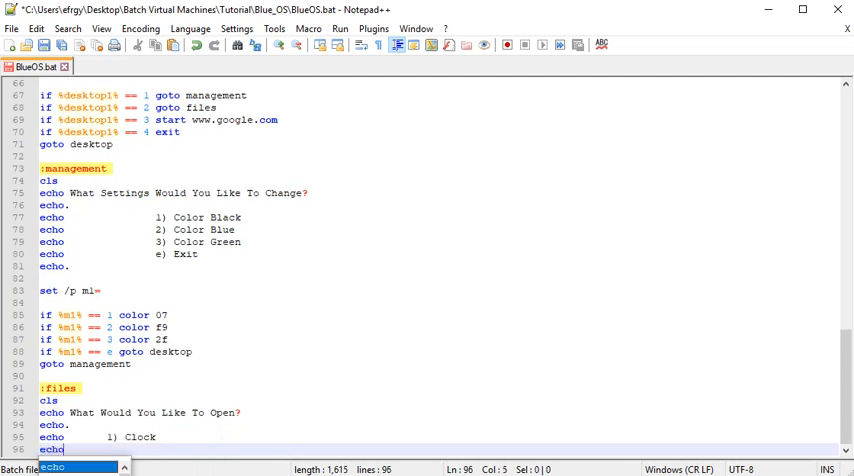
type("2")
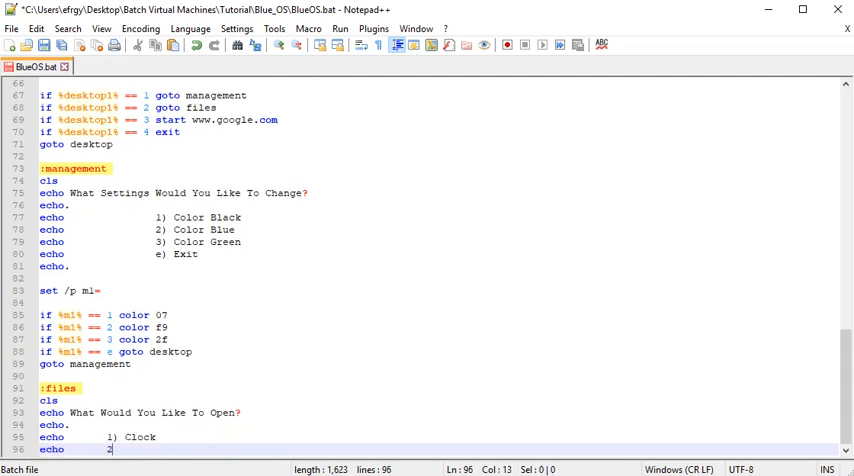
type("2) C")
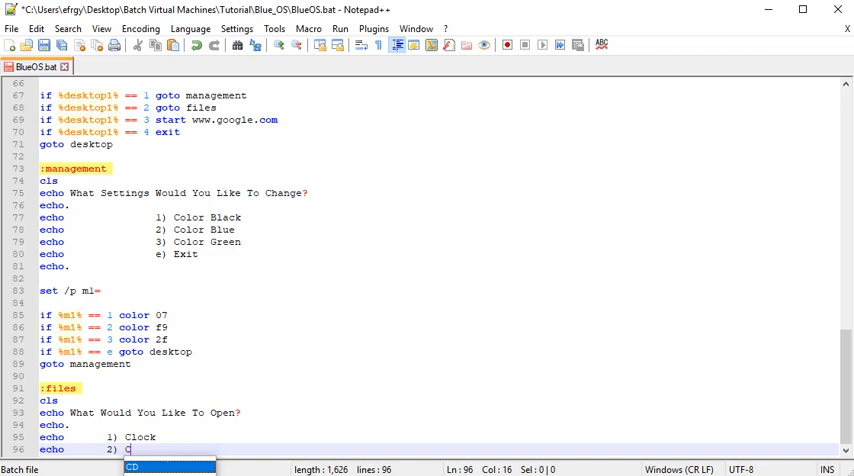
type("alcu")
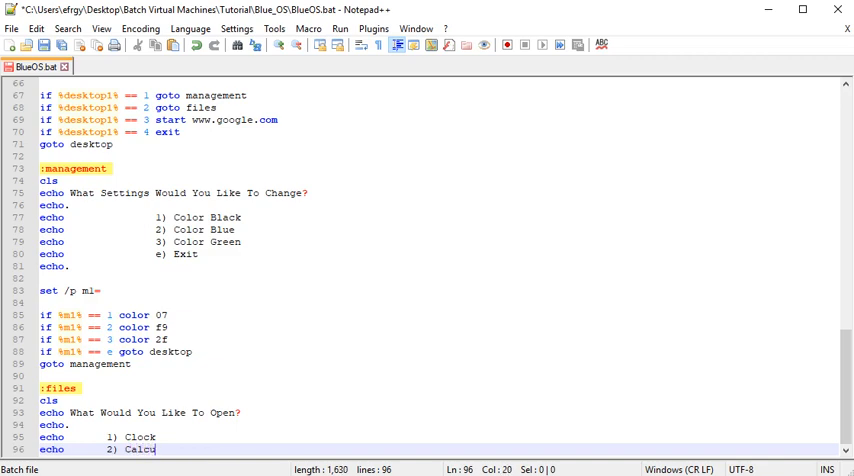
type("ator")
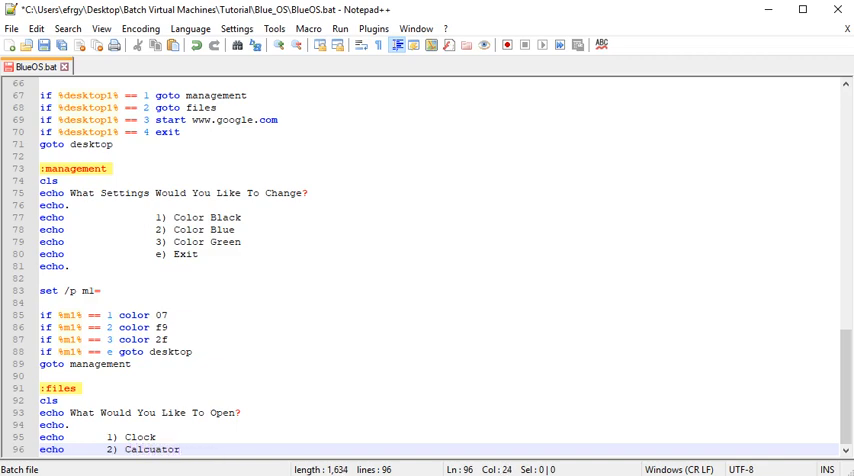
key("Backspace")
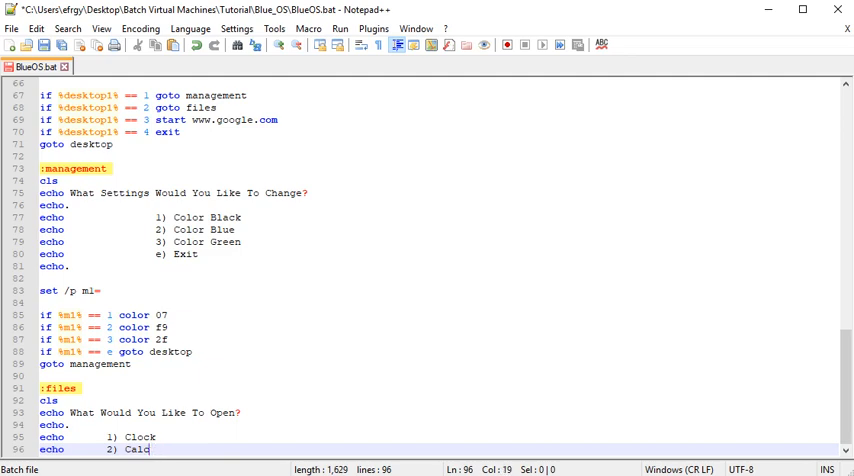
type("u")
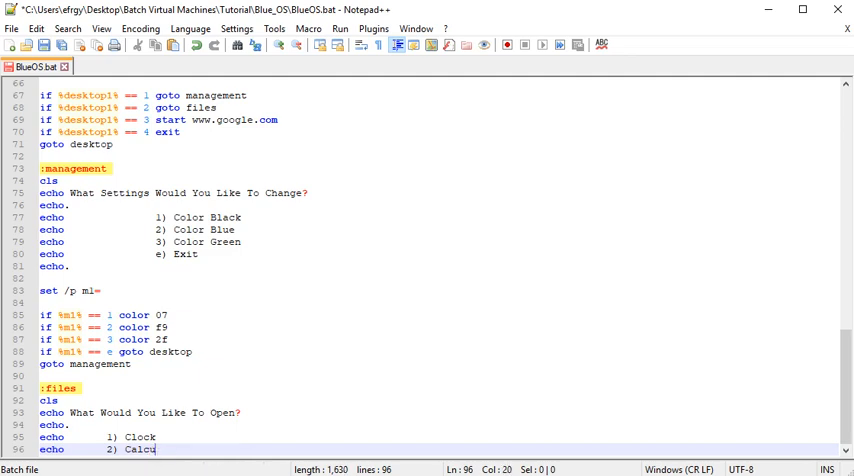
type("lator")
type("ecjo")
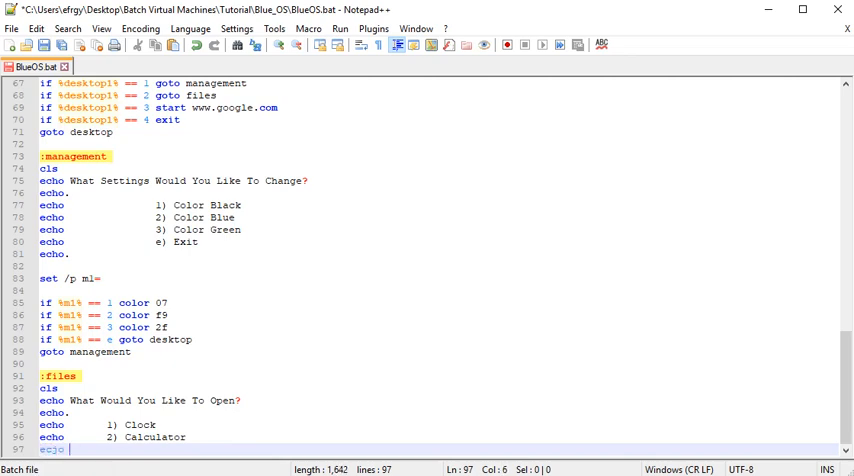
key("BackSpace")
type("h")
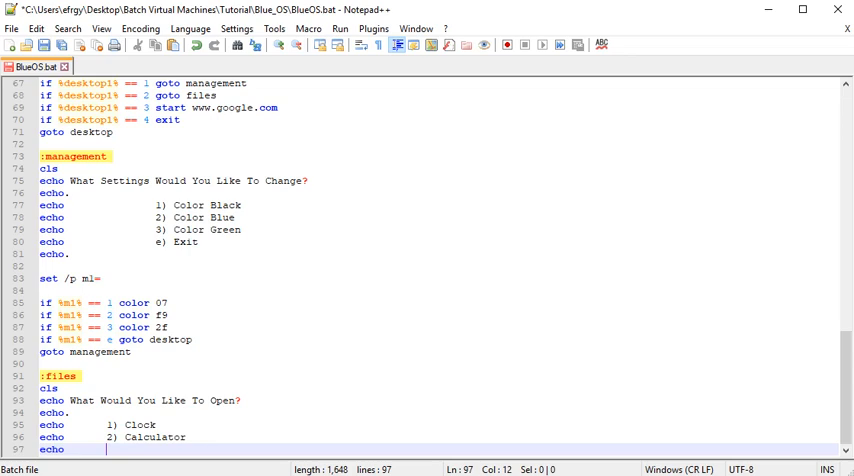
type("3) Desktop")
type("set /p")
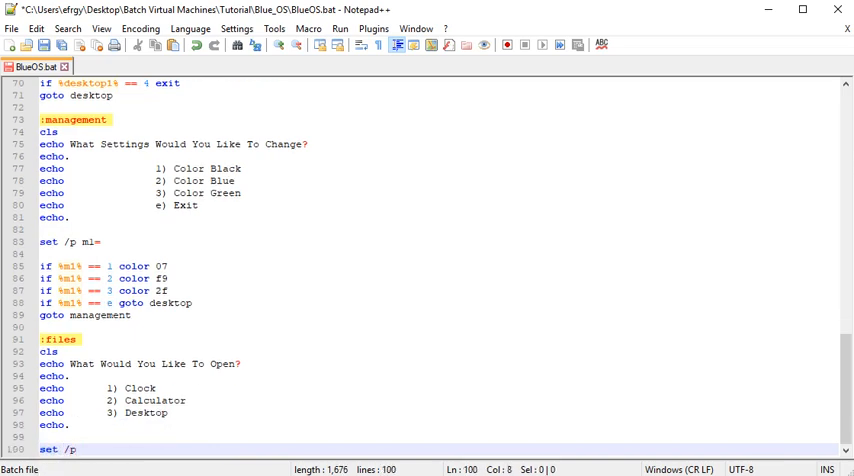
- Read the choice into fi and branch: 1 goto clock, 2 start calculator, 3 goto desktop
type("fi=")
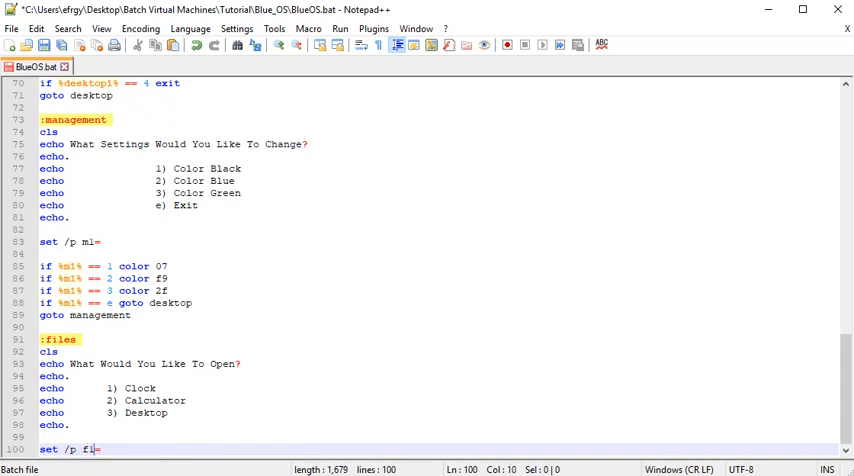
double_click(88, 448)
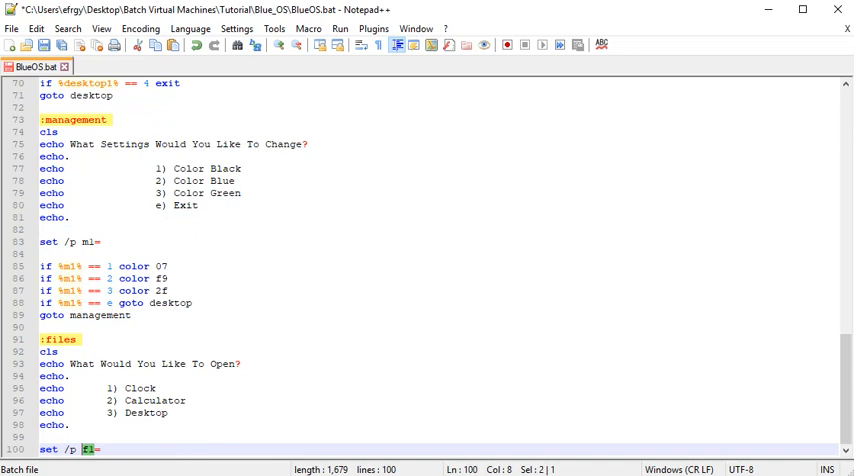
left_click(100, 448)
type("if %f1%")
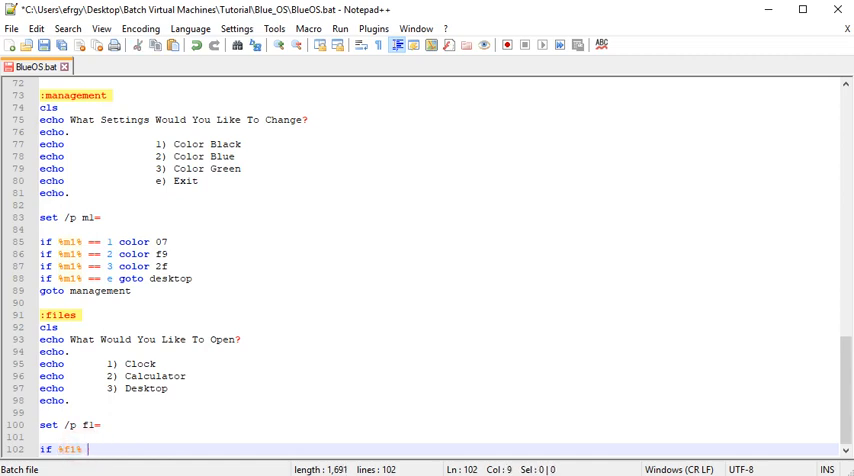
type("== 1 g")
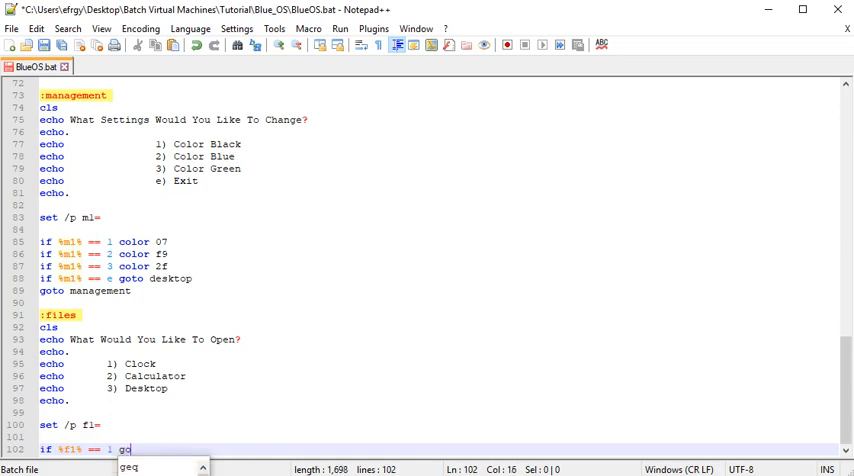
type("oto d")
type("if %f1% == 2")
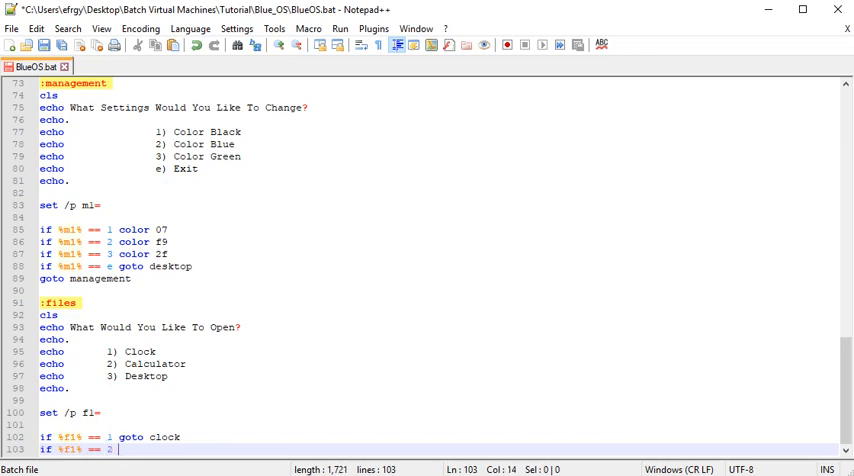
type("start calculator")
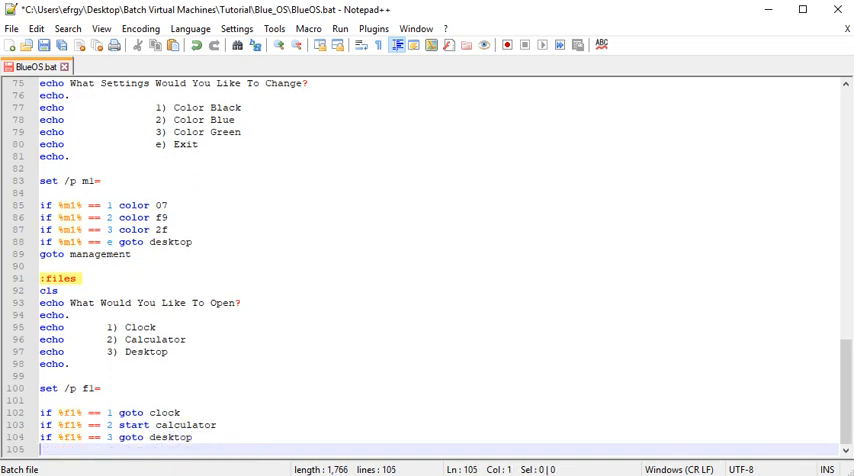
- Loop back with goto files and begin a :clock label
type("goto files")
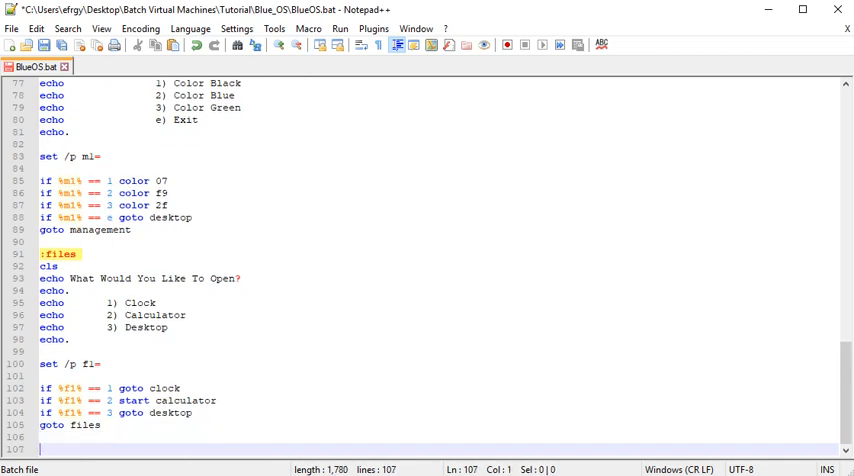
type(":")
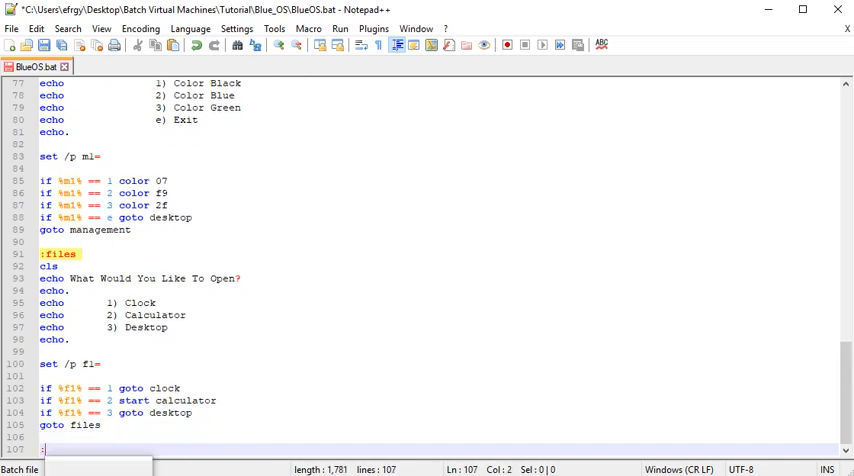
type("clock")
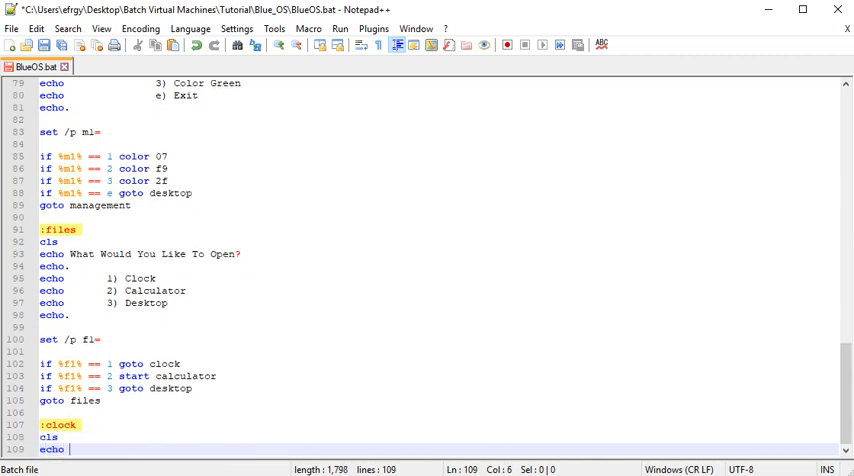
- Show Date: %date% and Time: %time% in the clock section with a ping localhost >nul delay
type("%")
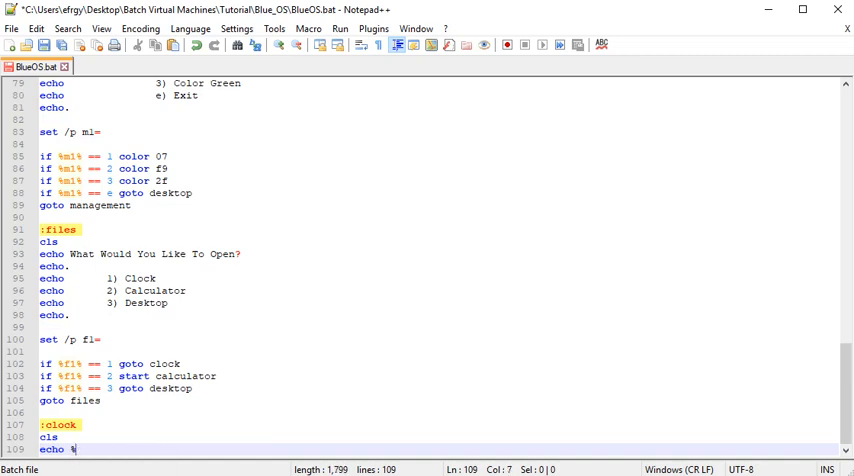
type("date%")
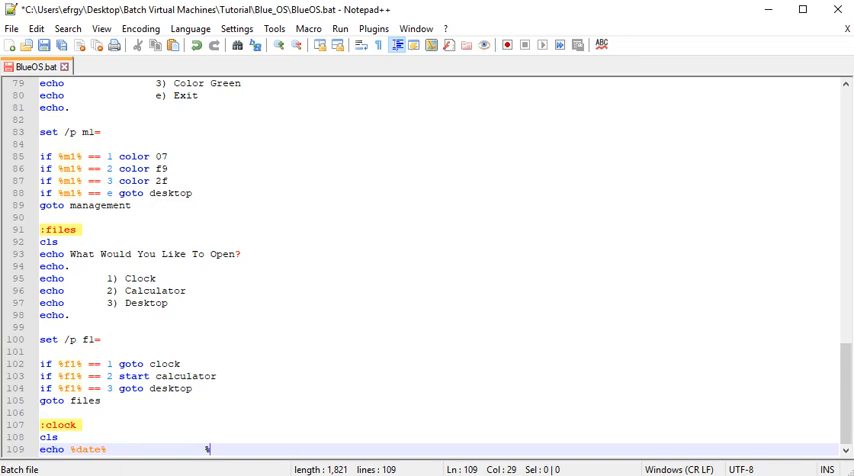
type("%time%")
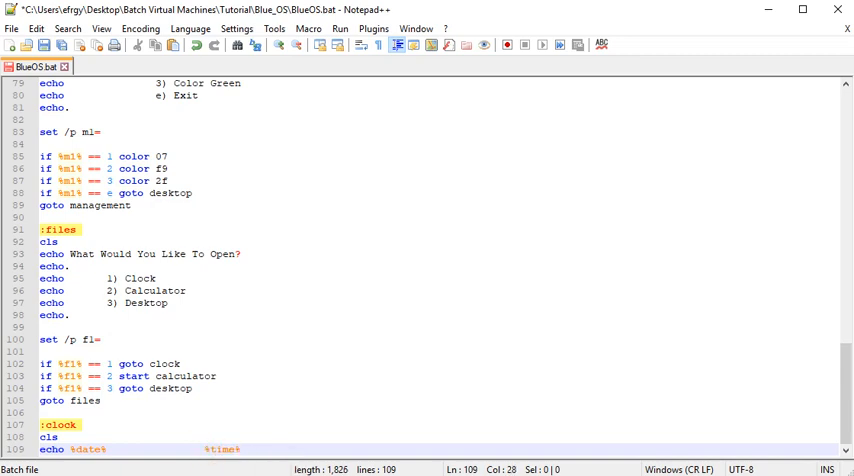
type("Time:")
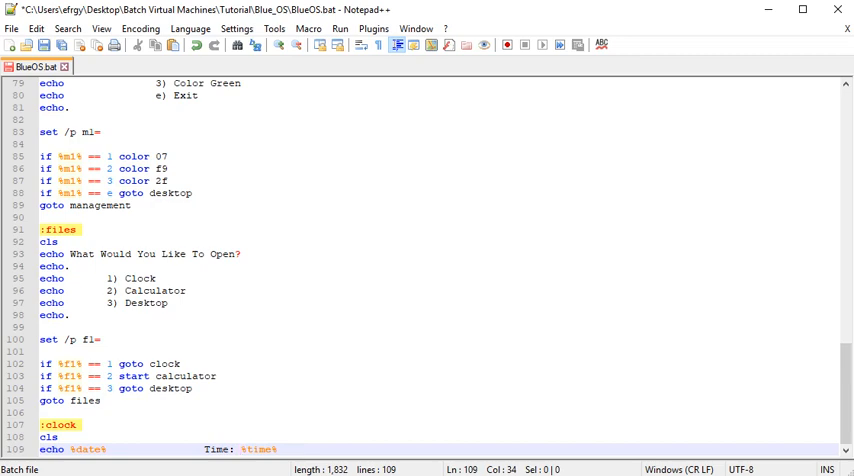
type("Date:")
type("echo.")
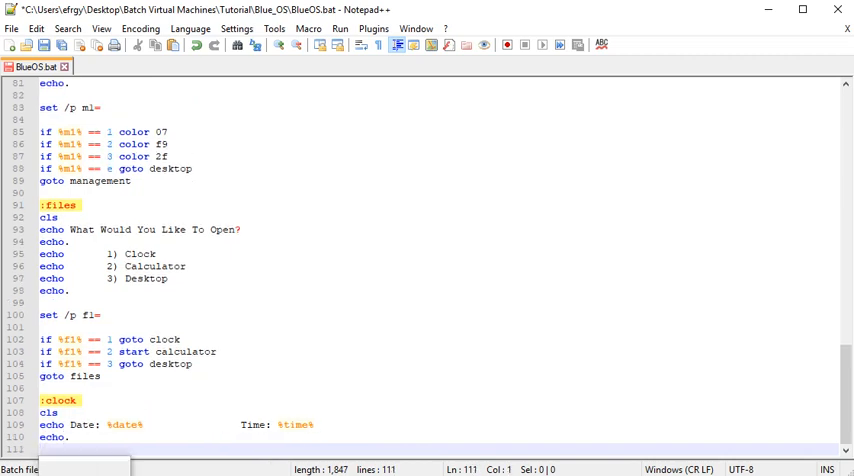
type("ping localhost -n 5")
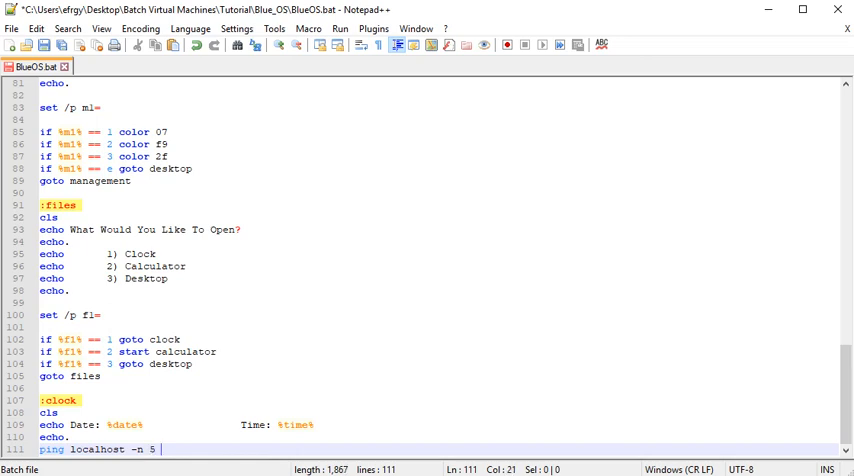
type(">nul")
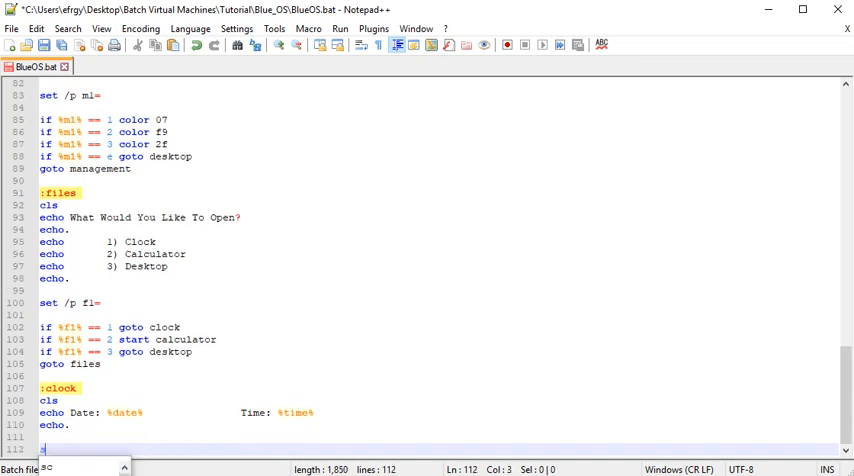
- Add 1) refresh and 2) exit choices read into c1, with choice 1 going to clock
type("set /p")
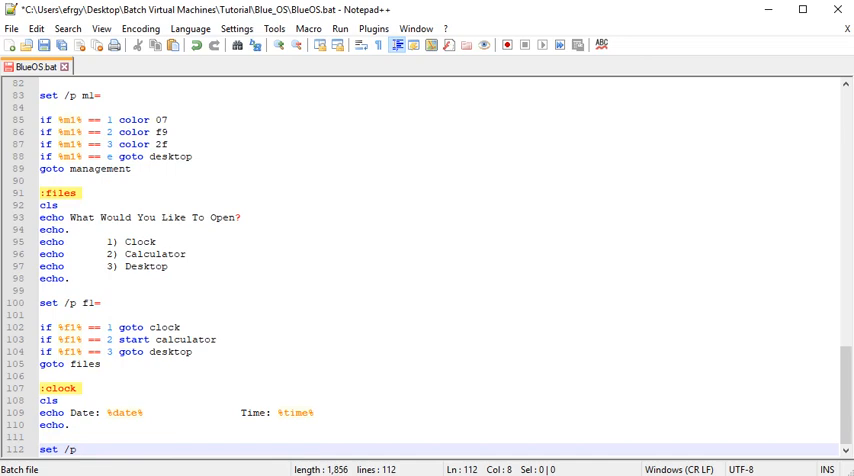
type("cl=")
type("if %cl% ==")
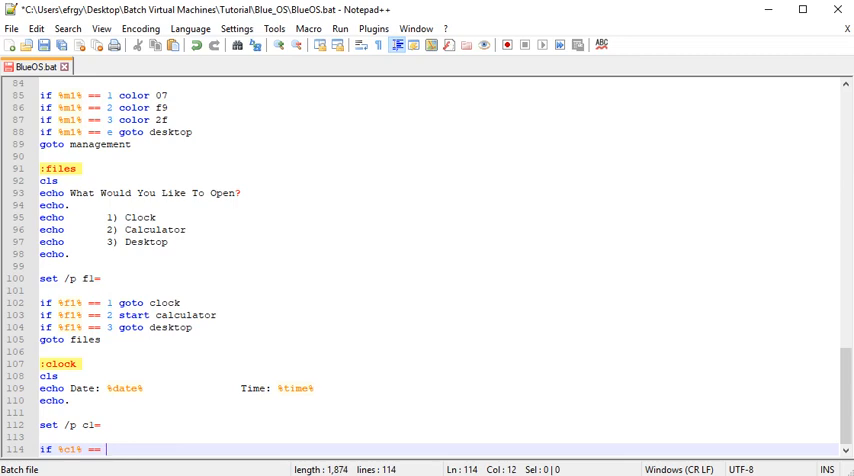
type("r")
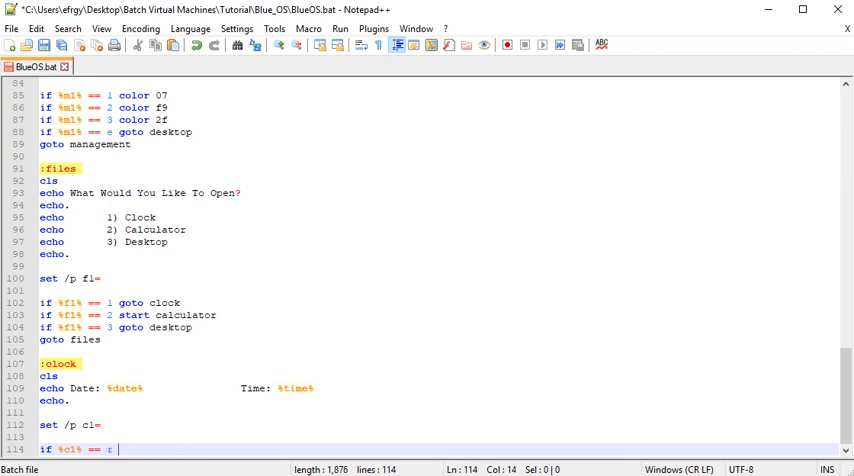
type("goto")
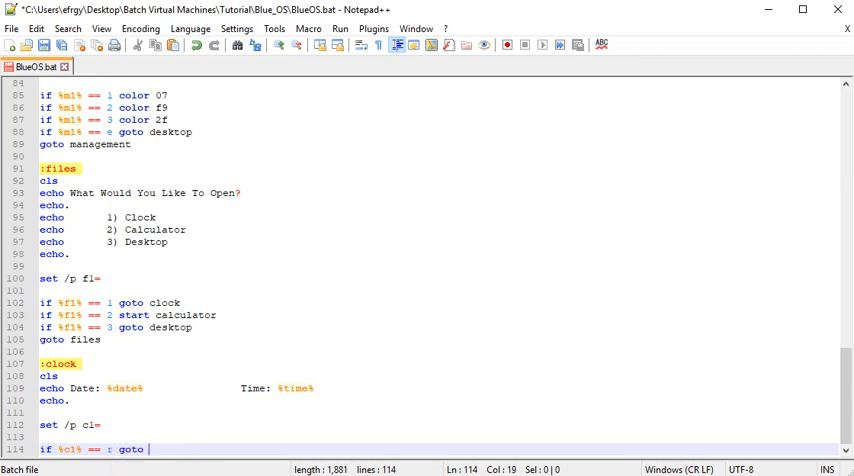
type("clock")
left_click(438, 412)
type("echo")
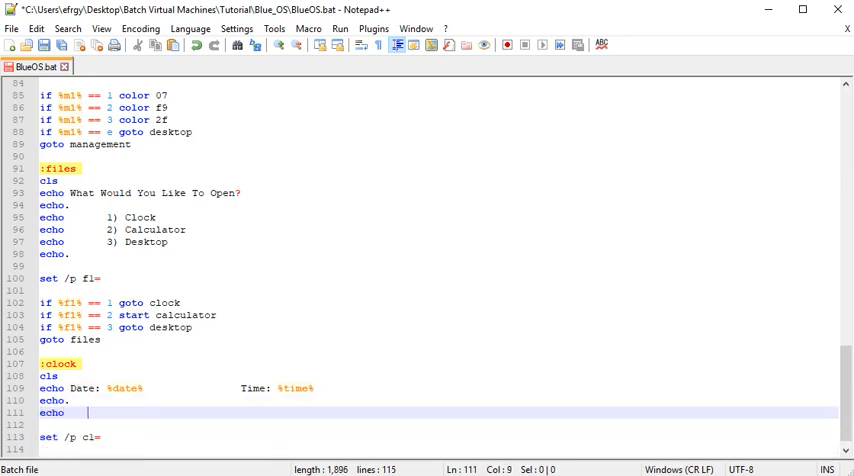
type("1) ref")
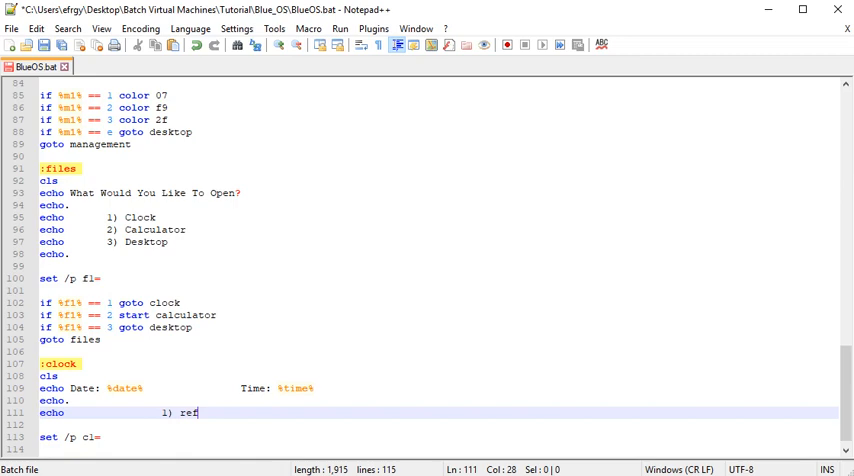
type("resh")
type("echo                 2")
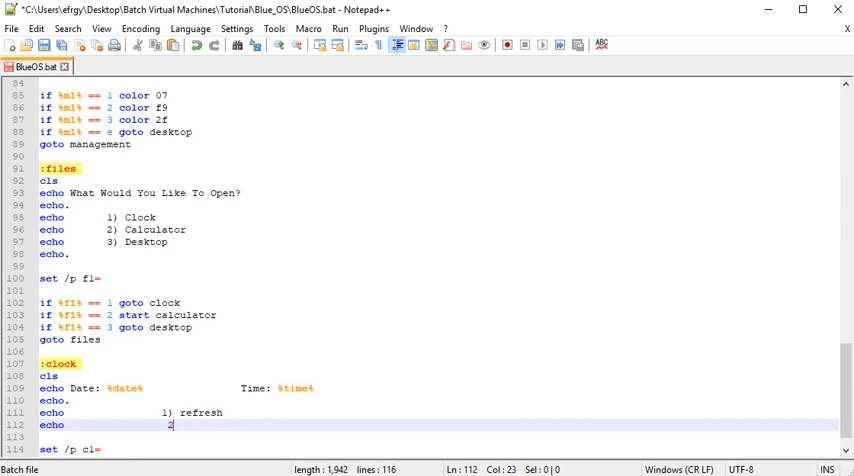
type(")")
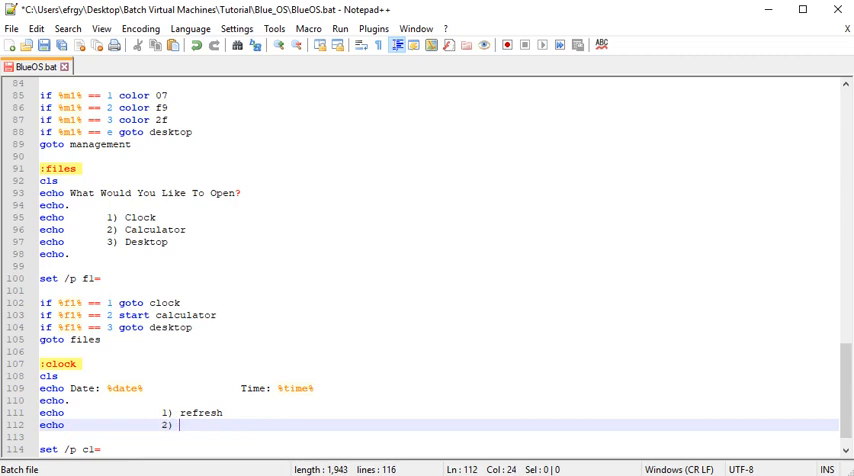
type("exit")
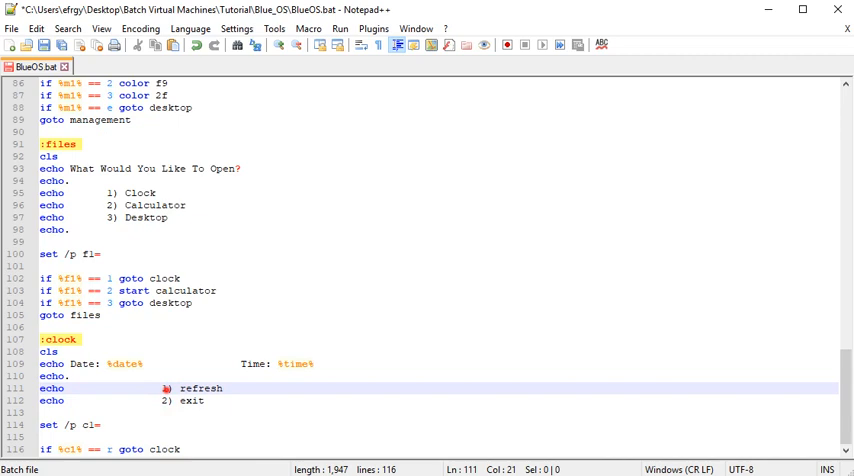
type("r")
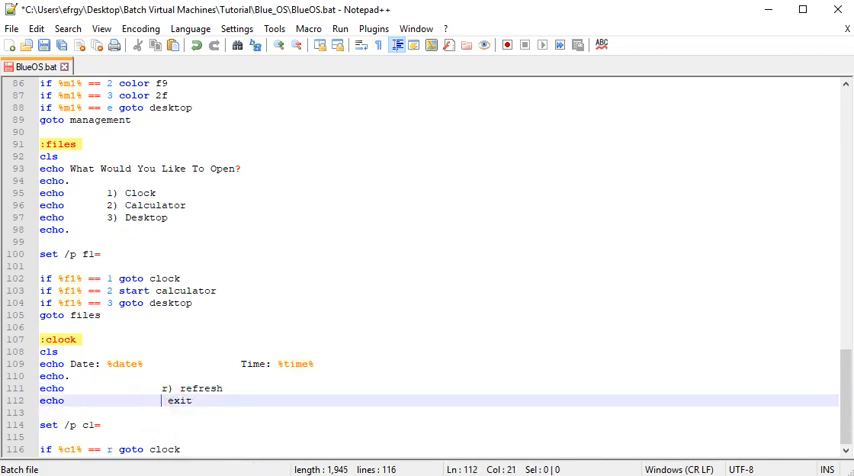
type("e)")
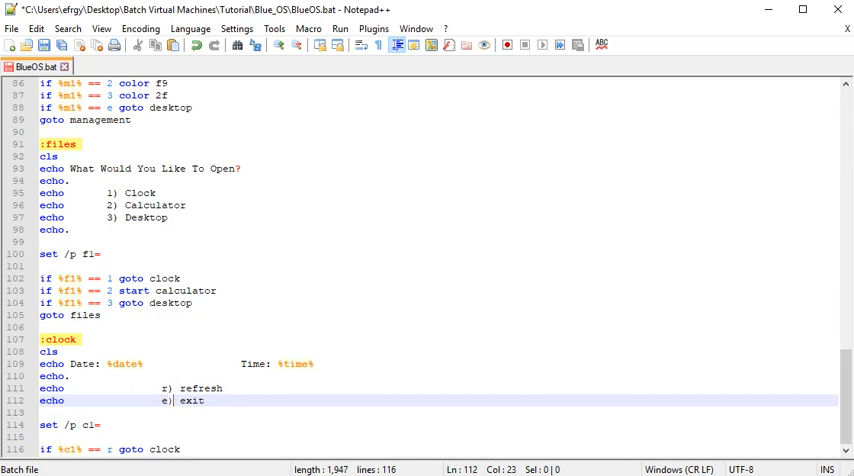
- Send choice 2 to files with 'if %c1% == 2 goto files' and loop otherwise with goto clock
scroll("down", 3)
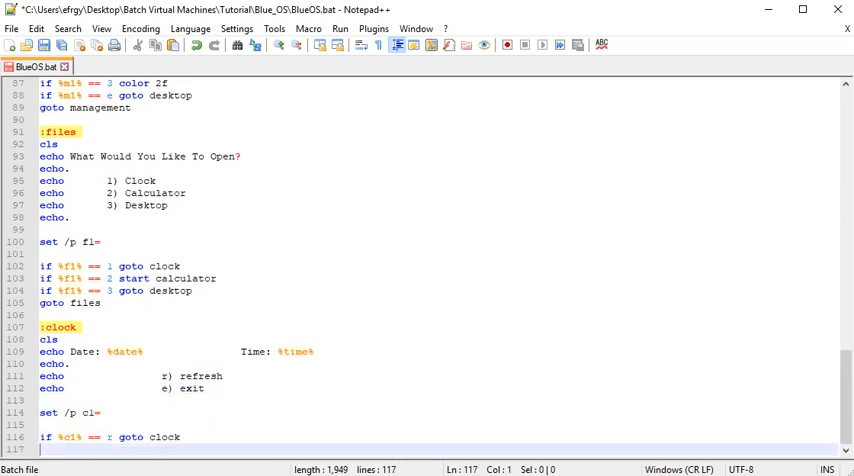
type("if %c1% == e")
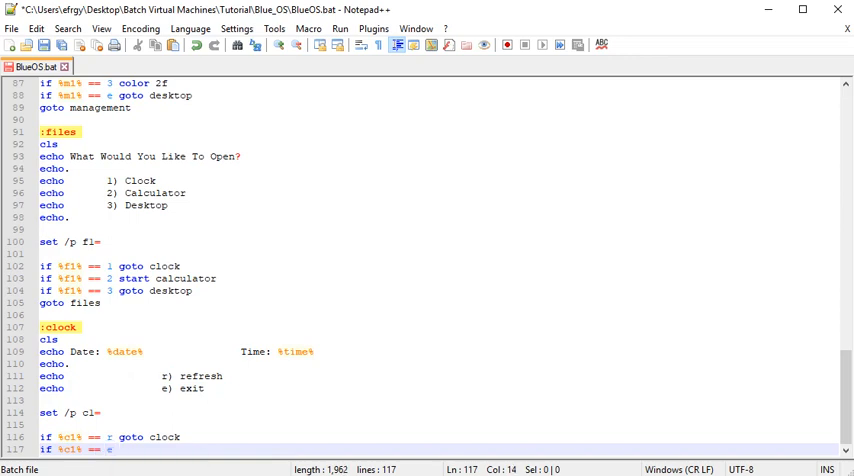
type("goto files")
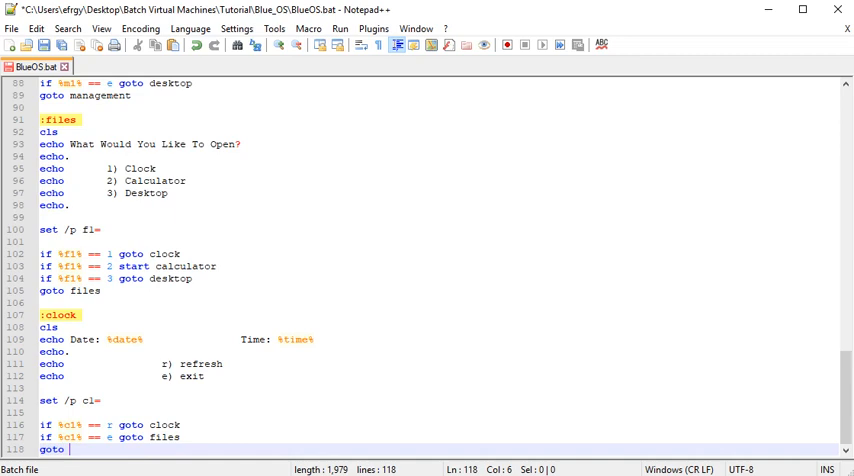
type("clock")
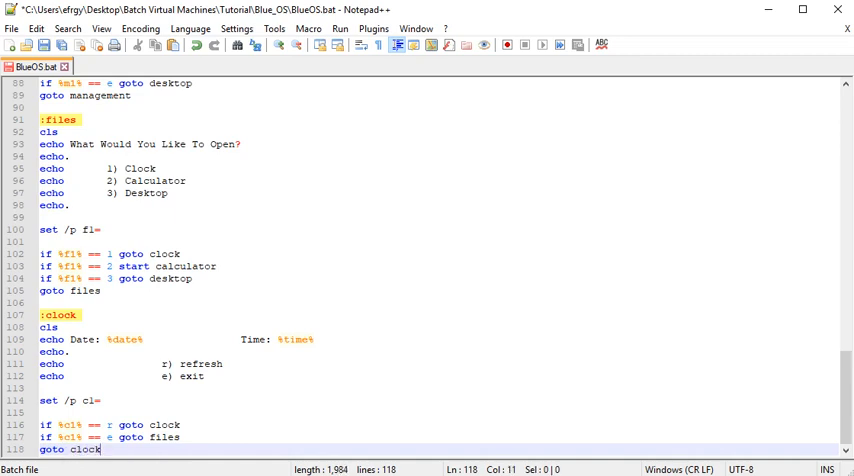
left_click(372, 28)
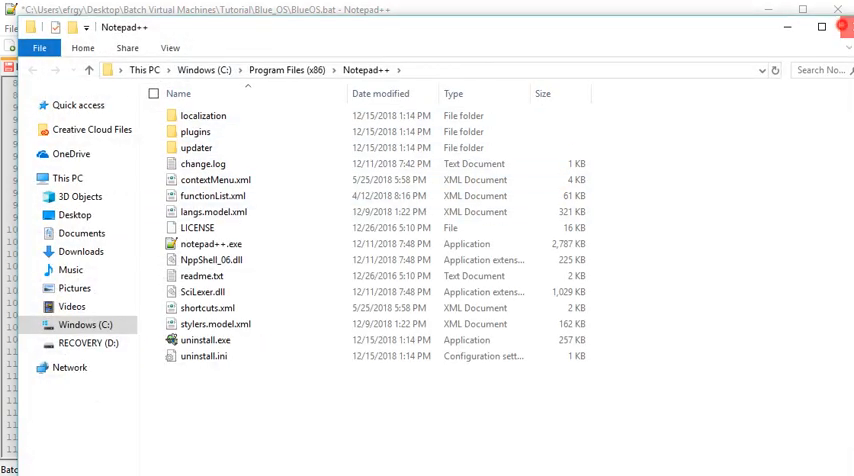
- Launch BlueOS.bat from Run > Run... to test the script
left_click(340, 28)
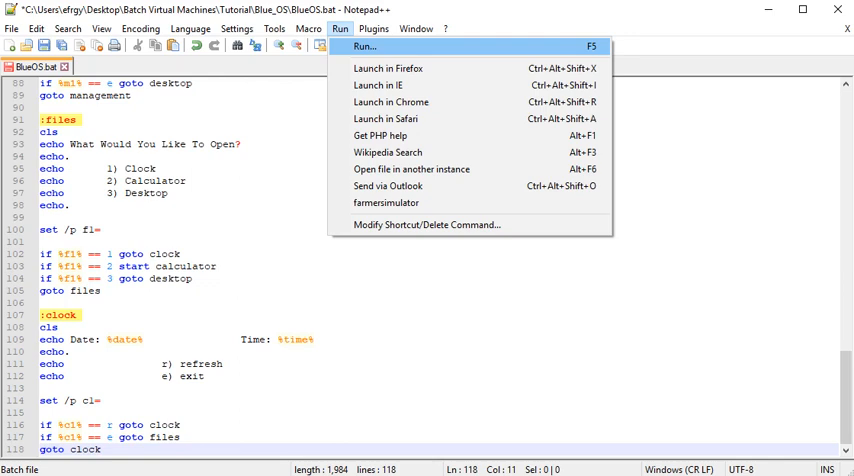
left_click(364, 46)
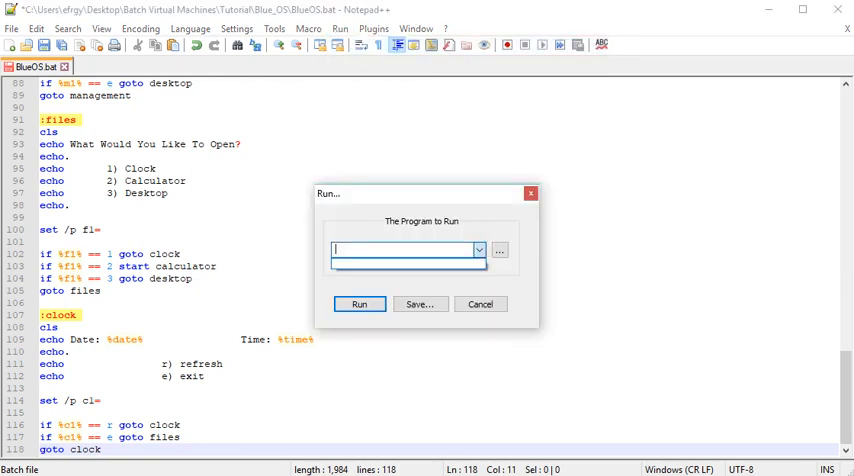
left_click(500, 250)
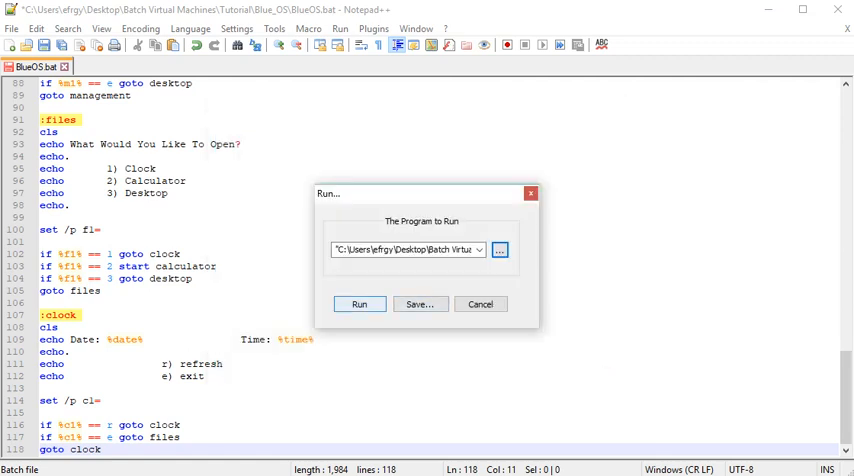
left_click(480, 304)
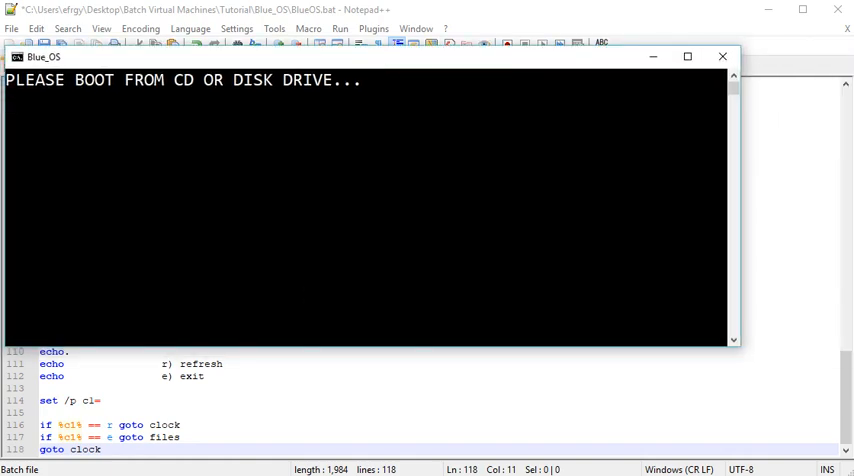
- Enter the name Lucad at the boot prompt and wait for 'All Done! Setting Up System...'
left_click_drag(360, 56, 400, 88)
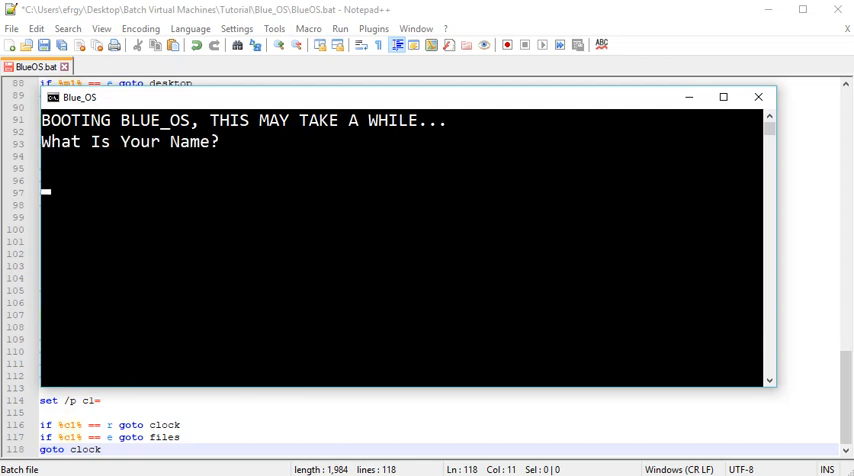
type("Lucad")
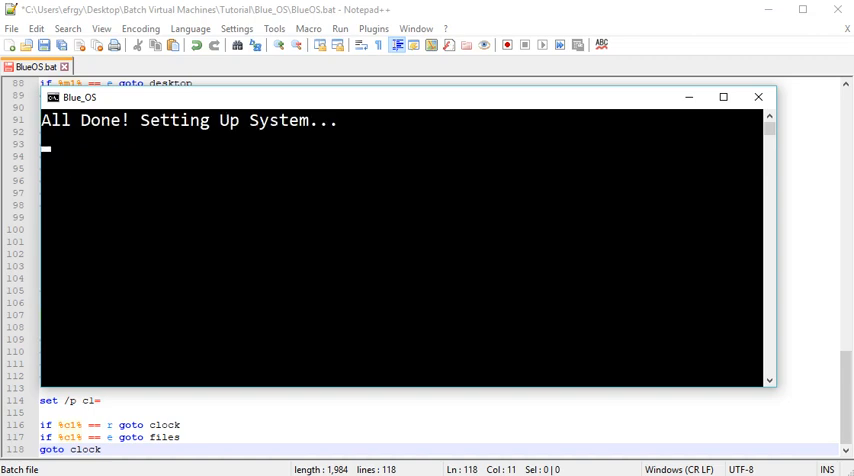
left_click_drag(400, 96, 500, 136)
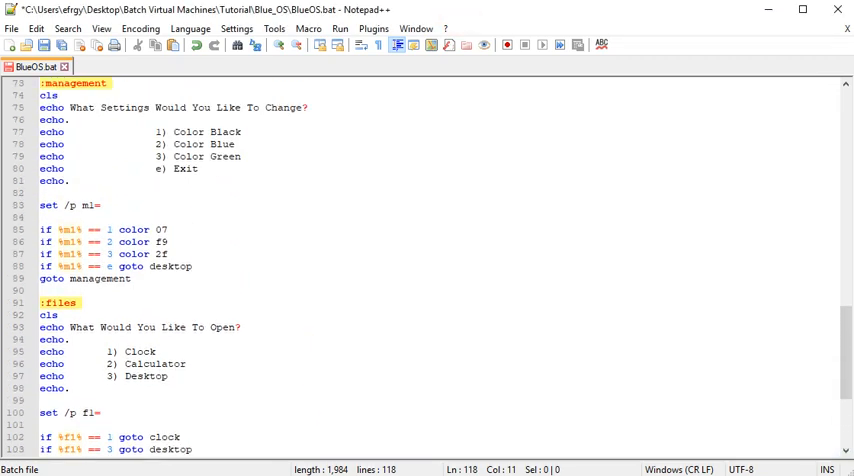
scroll("up", 3)
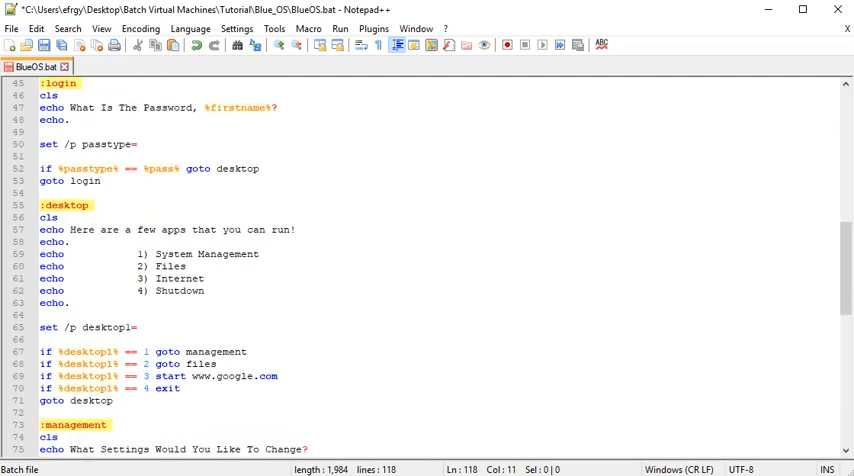
scroll("up", 3)
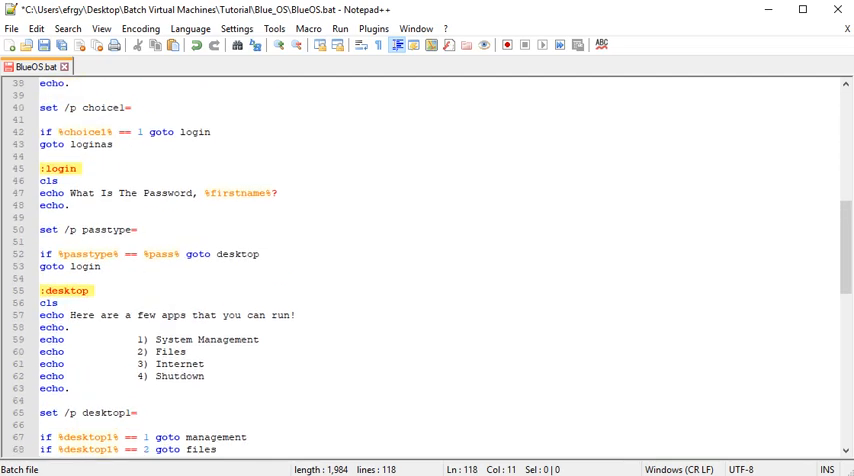
left_click(340, 28)
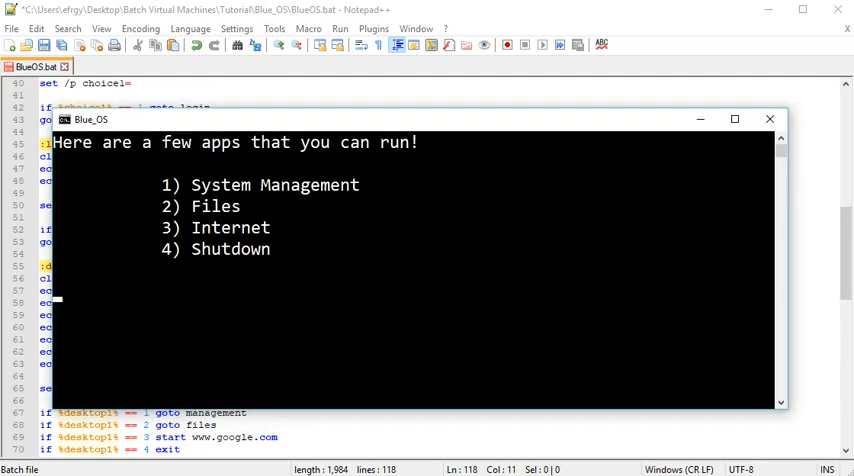
type("2")
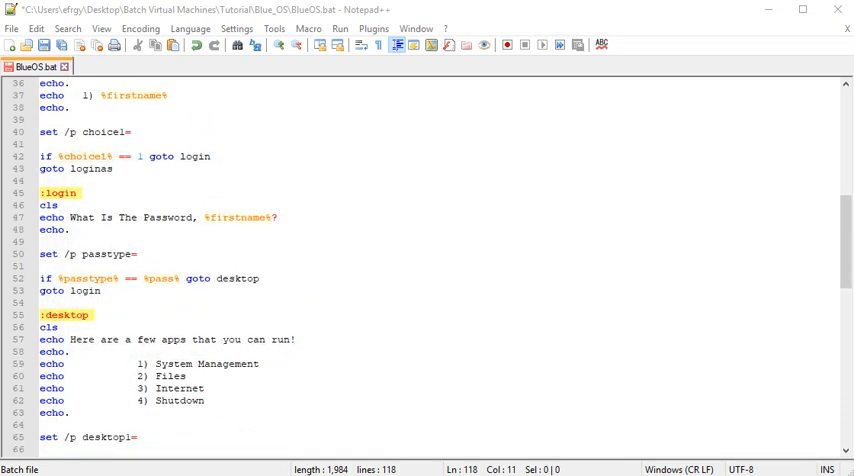
scroll("up", 3)
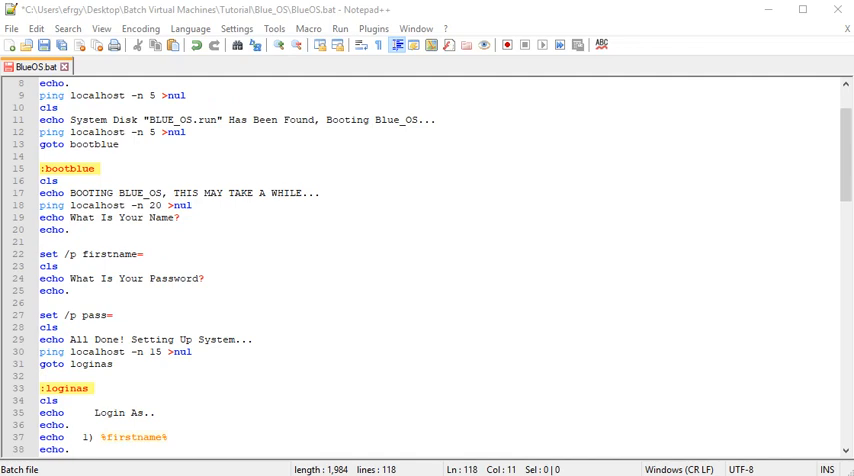
scroll("up", 3)
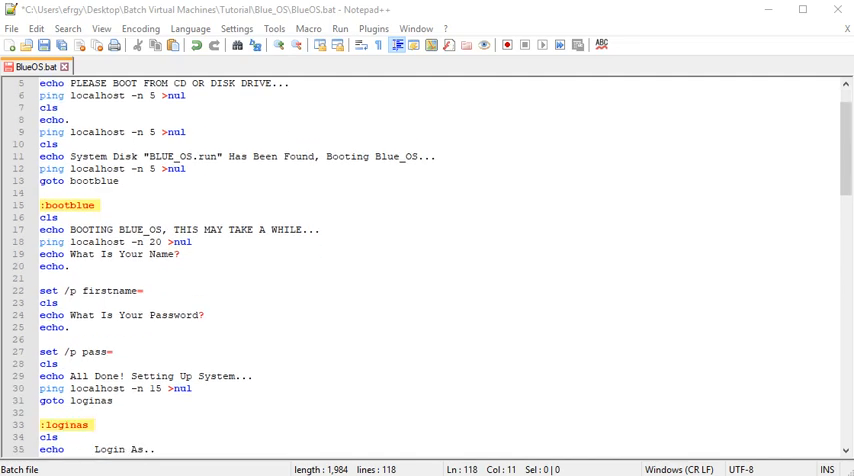
scroll("down", 3)
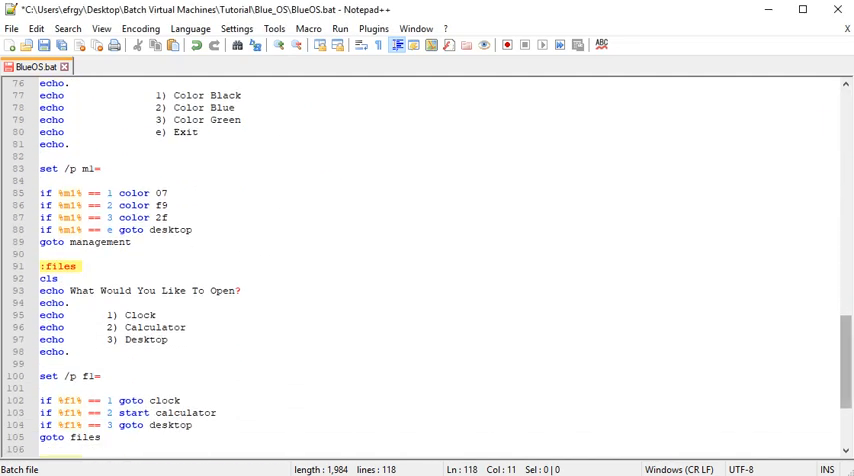
scroll("down", 3)
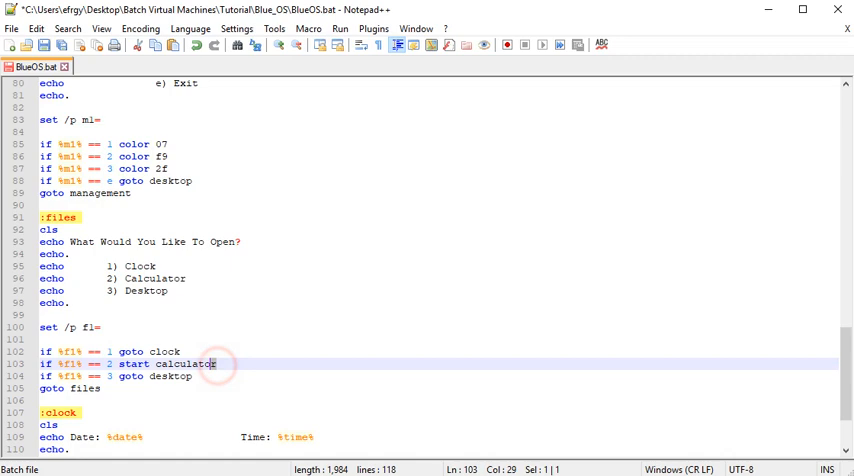
double_click(186, 364)
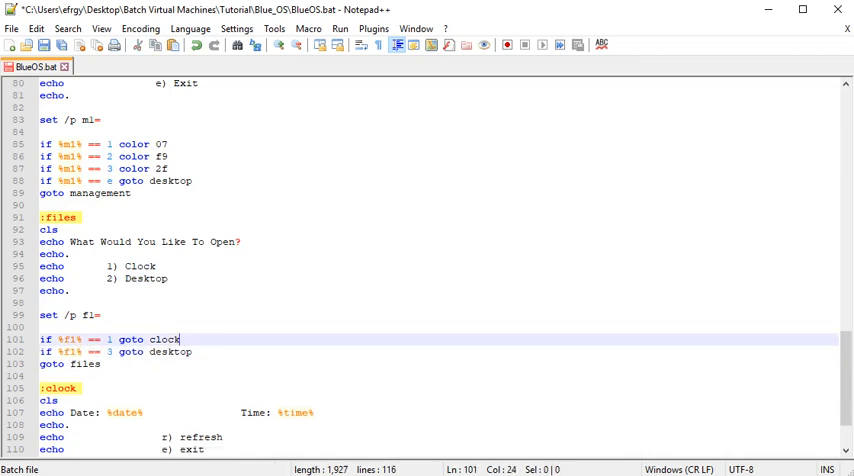
left_click(130, 352)
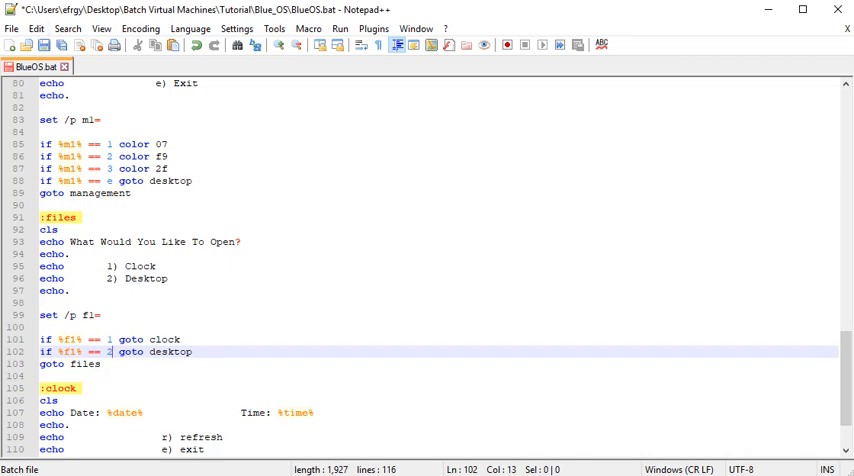
scroll("down", 3)
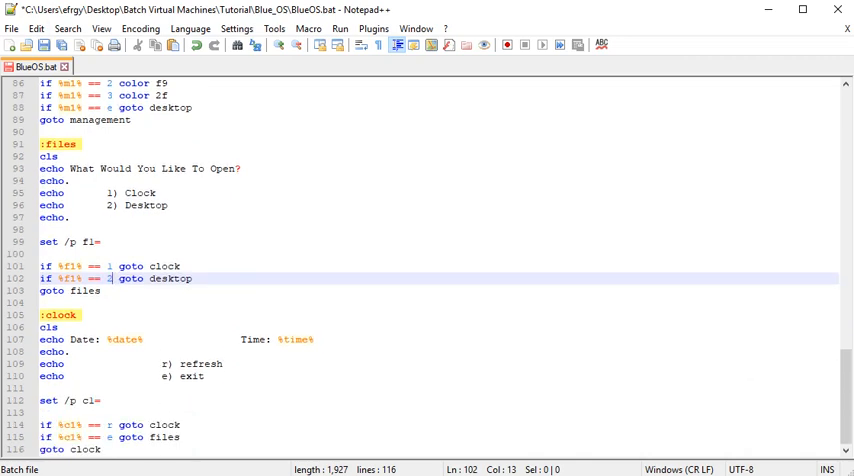
scroll("up", 3)
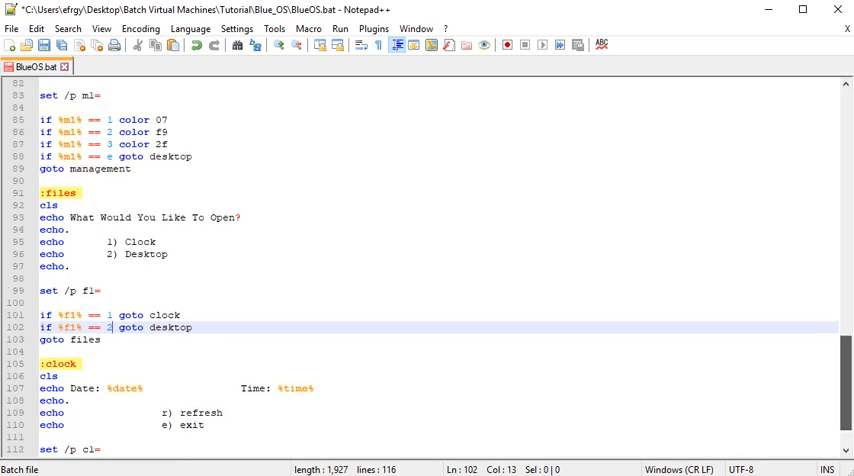
scroll("up", 3)
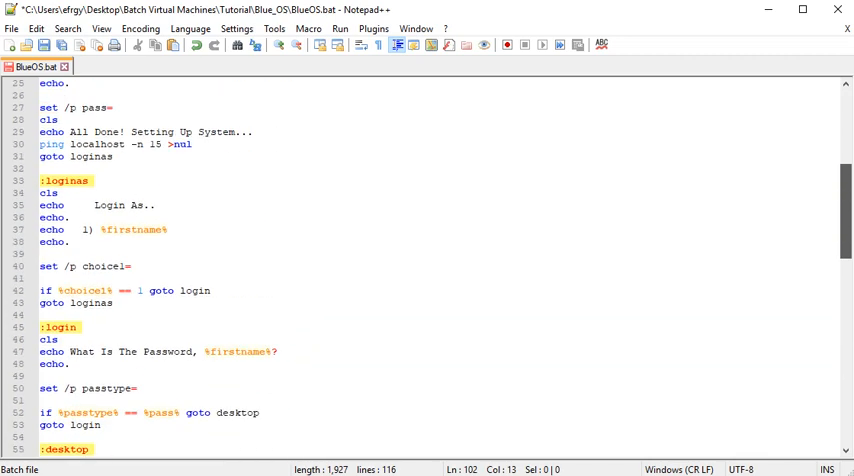
scroll("down", 3)
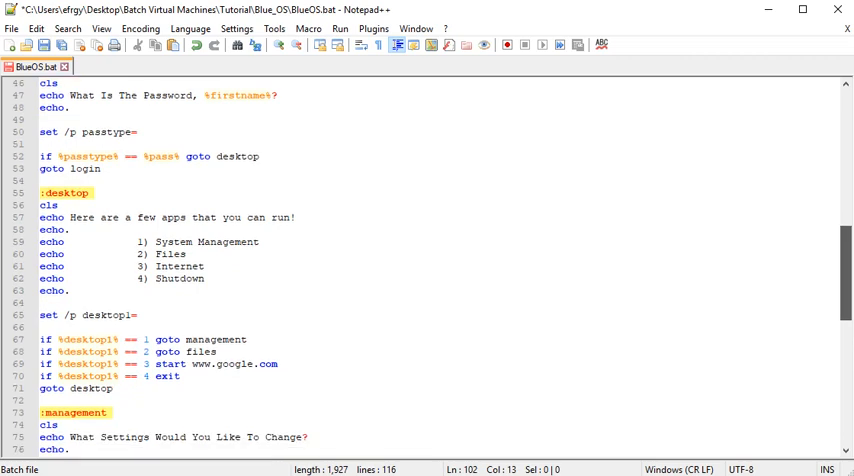
scroll("down", 3)
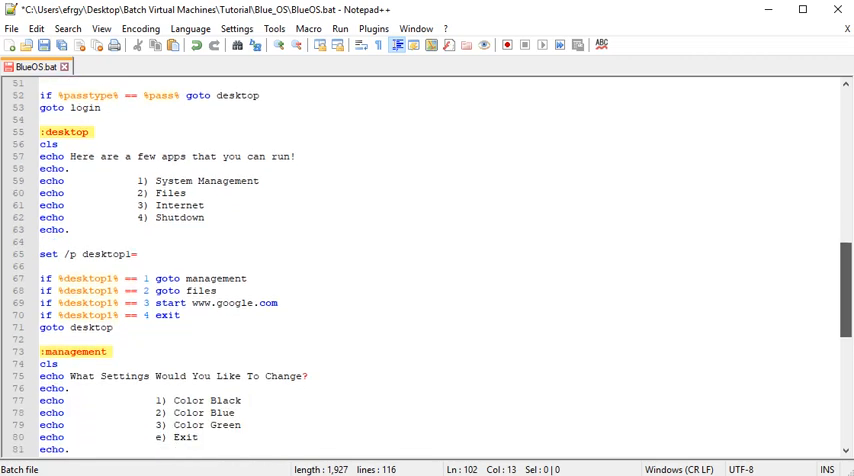
scroll("down", 3)
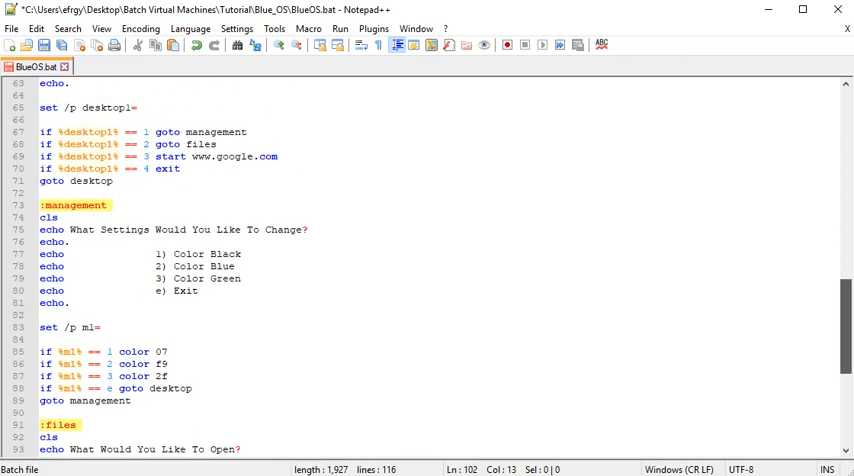
scroll("up", 3)
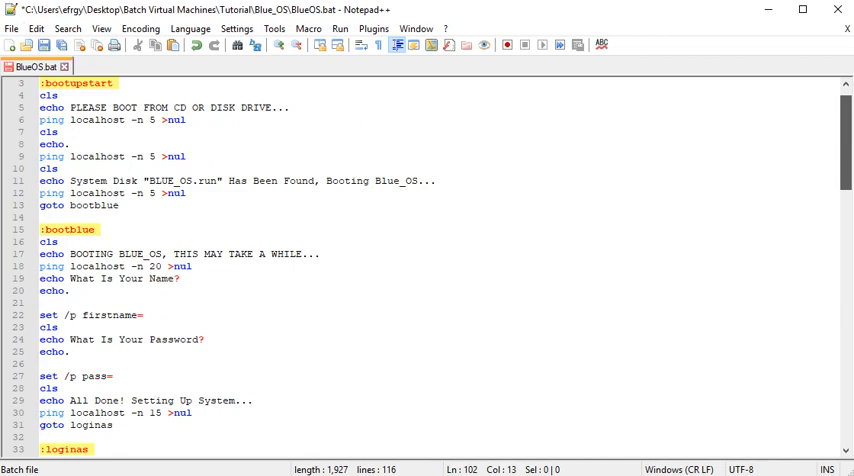
scroll("up", 3)
type("pause")
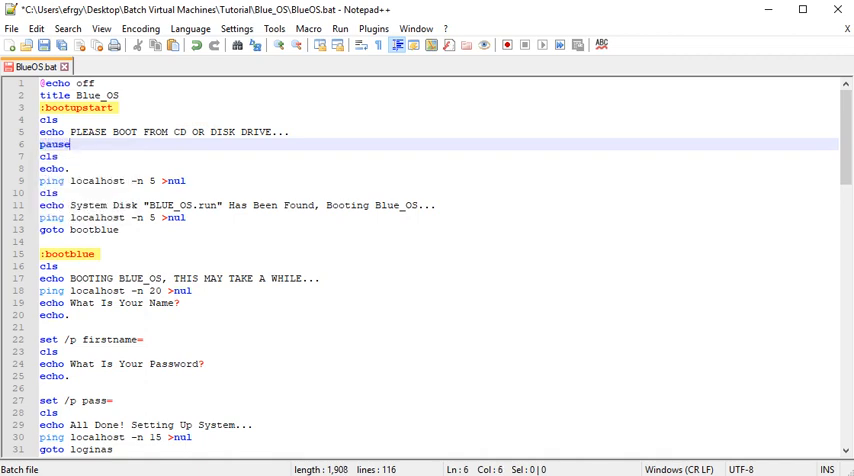
- Replace the boot pause with 'set /p bu=' and 'if %bu% == r goto desktop'
key("BackSpace")
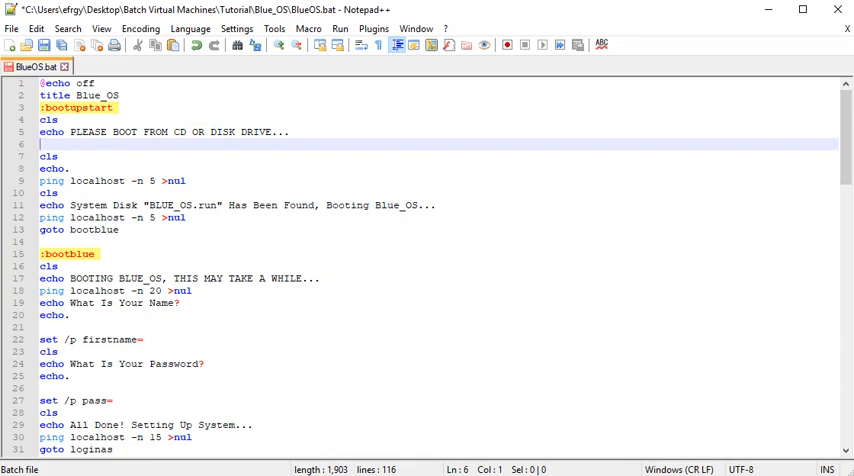
type("et /p")
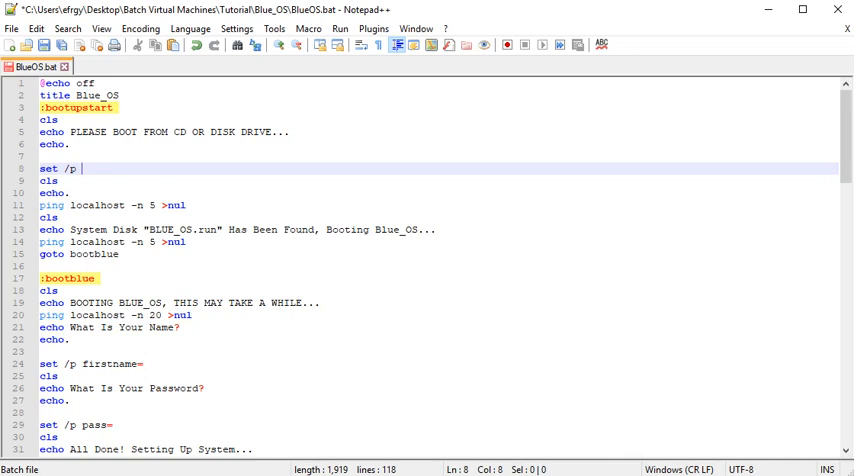
type("bu=")
type("if %")
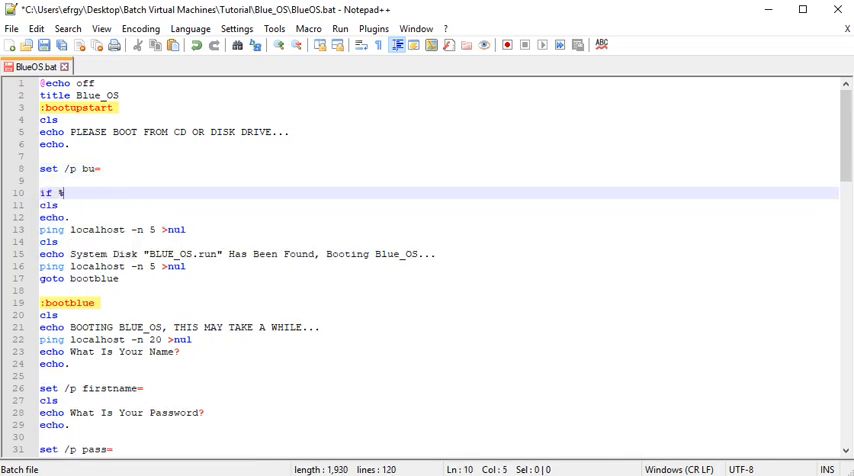
type("bu% ==")
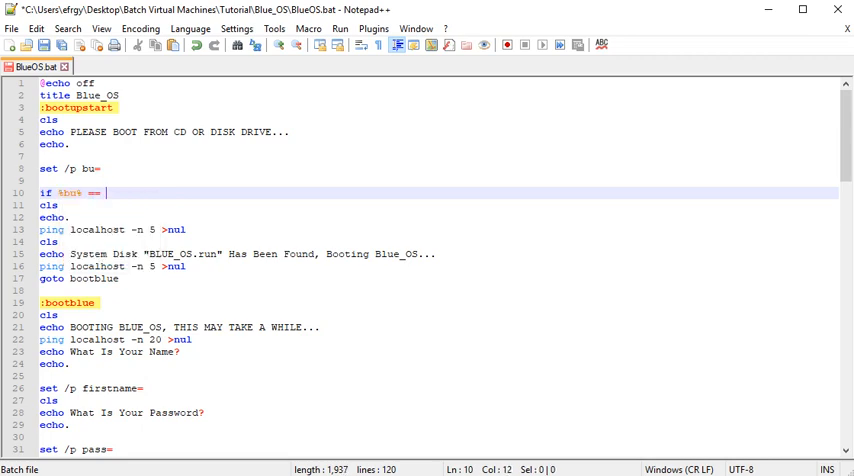
type("r")
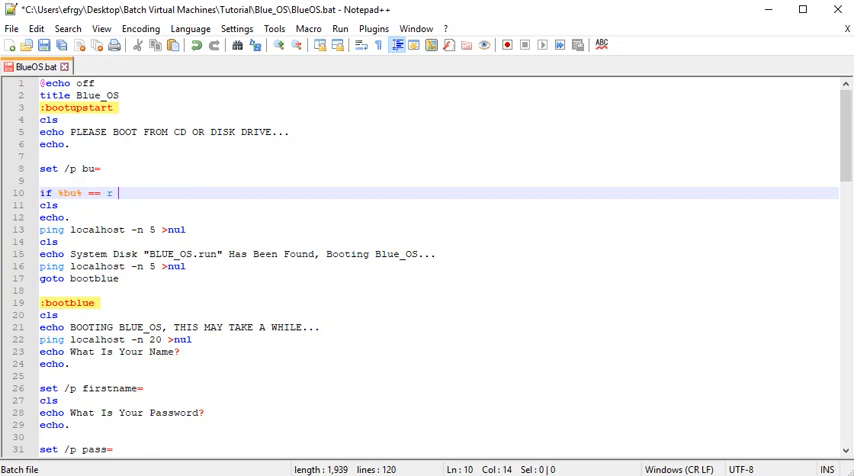
type("goto desktop")
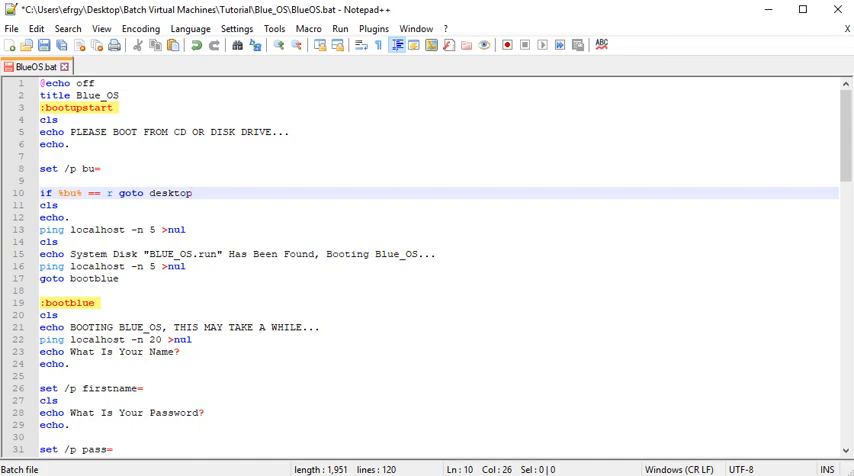
left_click(12, 28)
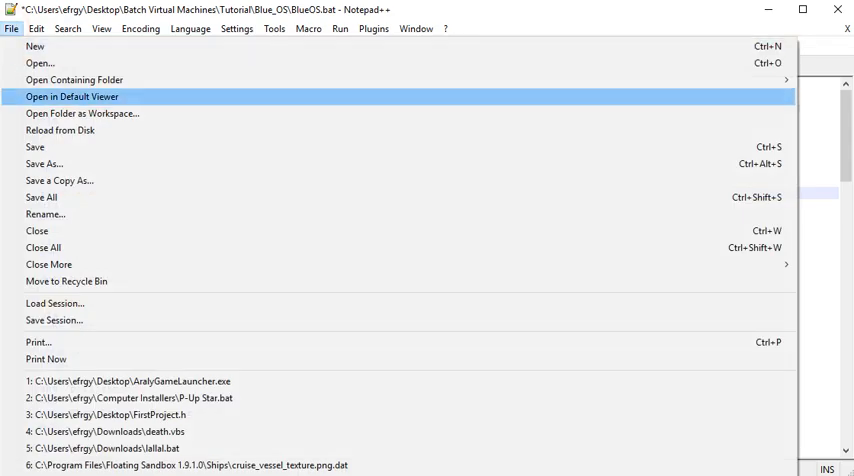
- Save and re-run BlueOS.bat, enter r at boot to reach the desktop, then close the console
left_click(340, 28)
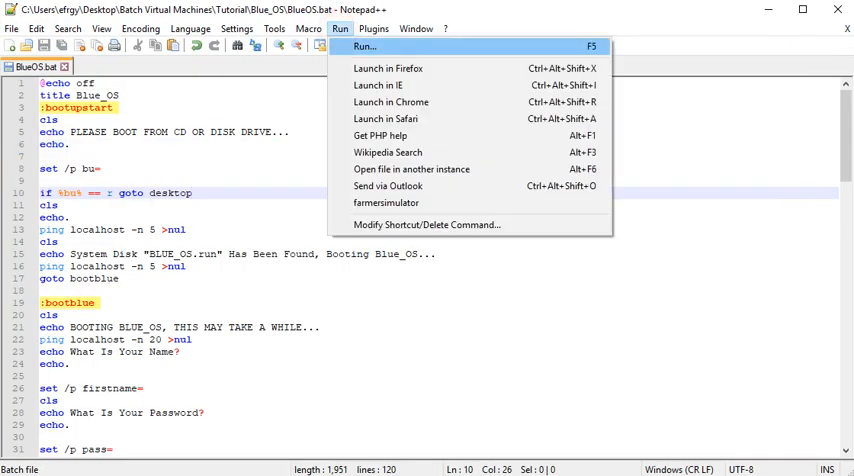
left_click(364, 46)
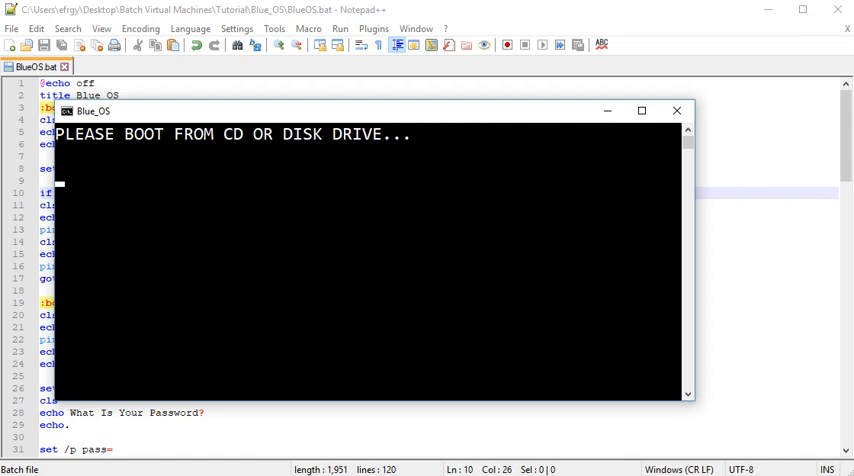
left_click_drag(370, 110, 384, 84)
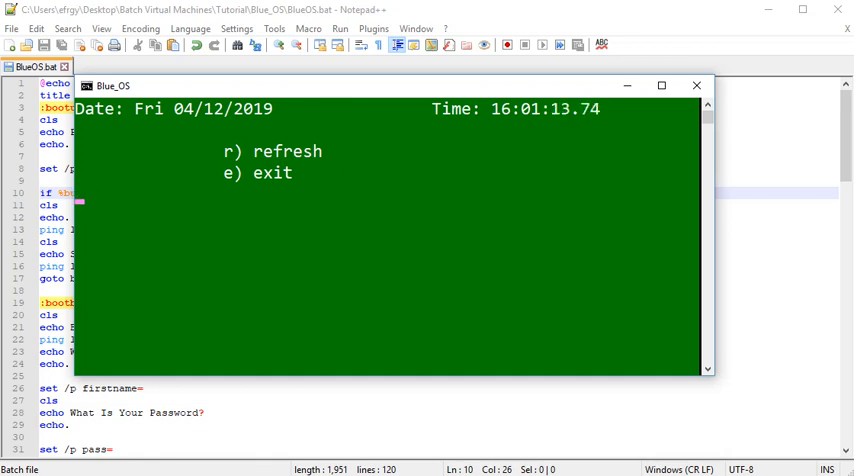
type("r")
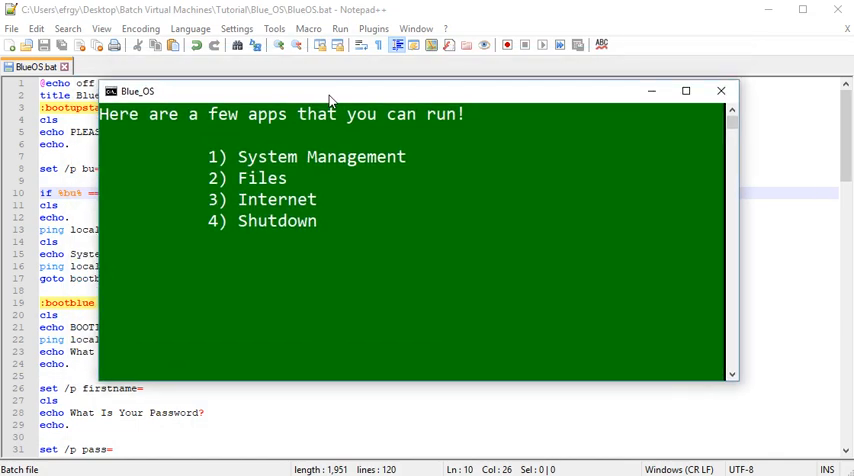
left_click(720, 90)
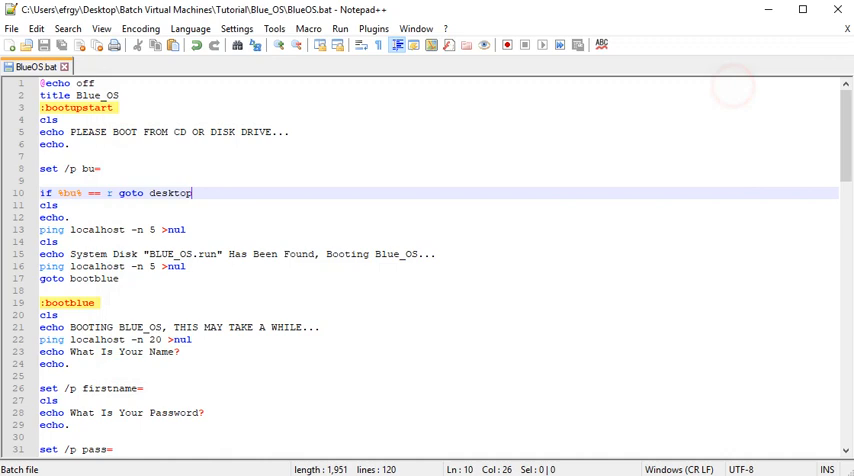
- Add 'if %desktop1% == die goto death' under the desktop1 checks
scroll("down", 3)
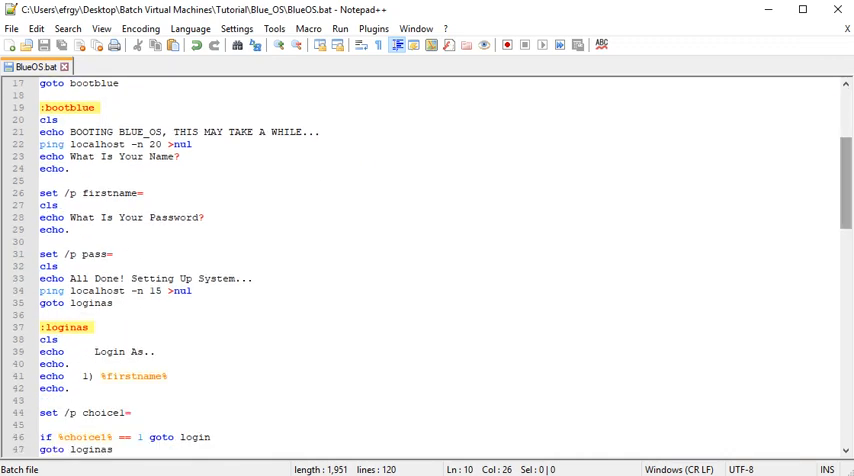
left_click(48, 204)
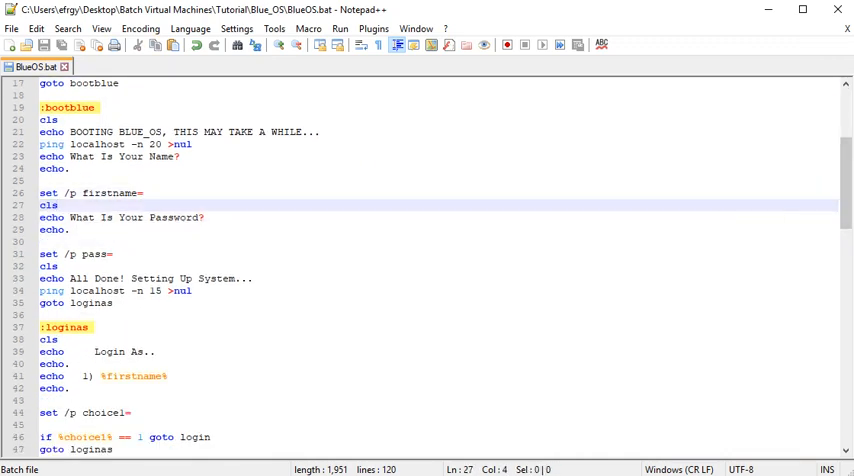
scroll("down", 3)
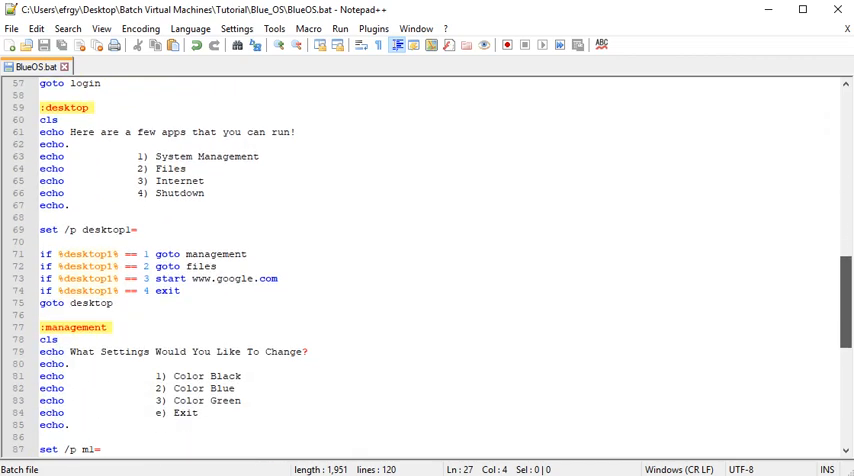
key("enter")
type("if %desktop1% ==")
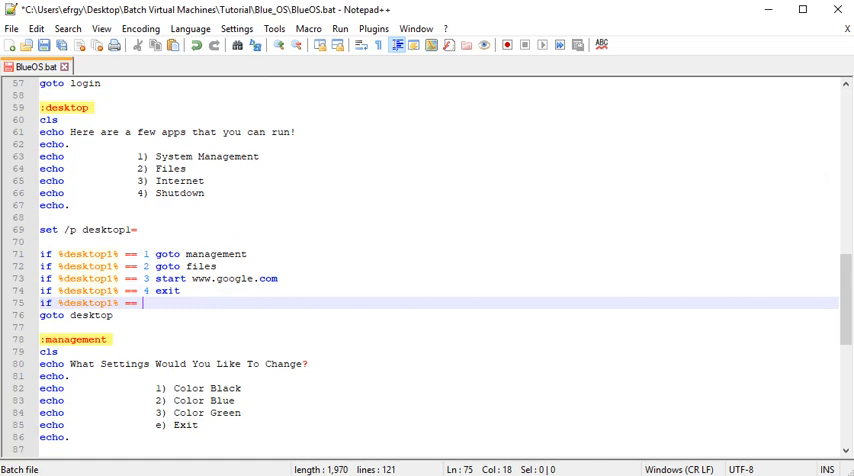
type("ru")
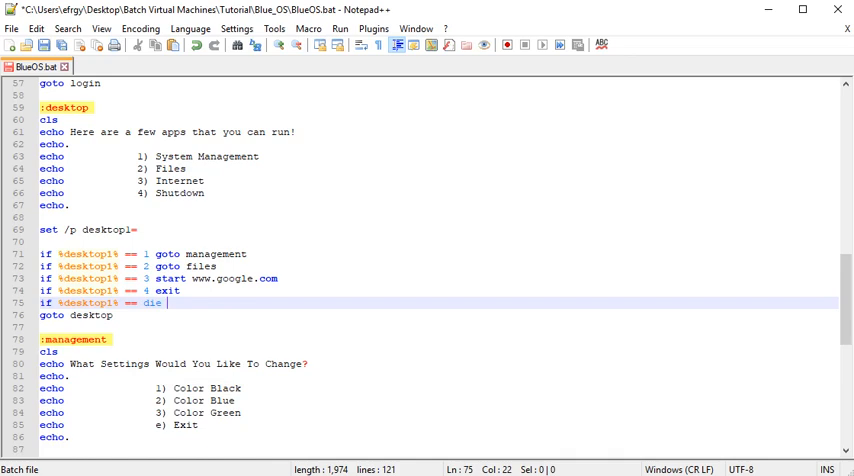
type("goto death")
type("if ")
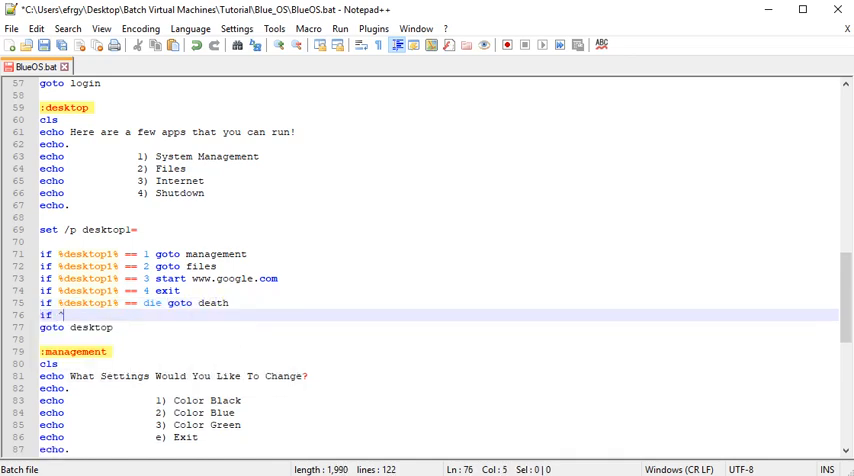
- Add 'if %desktop1% == cmd start' to launch a command prompt
type("%desktop1%")
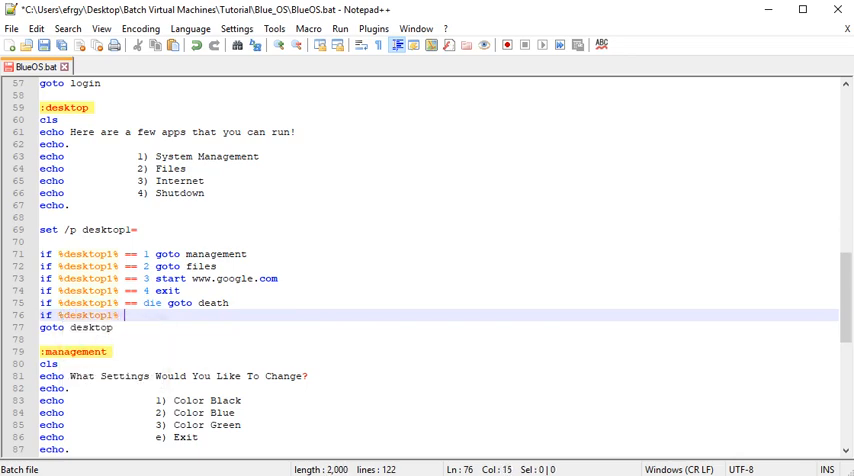
type("==")
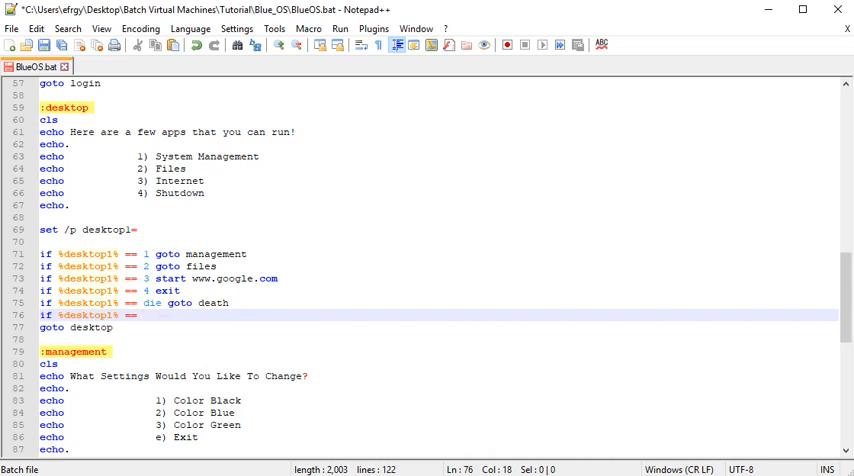
left_click(144, 314)
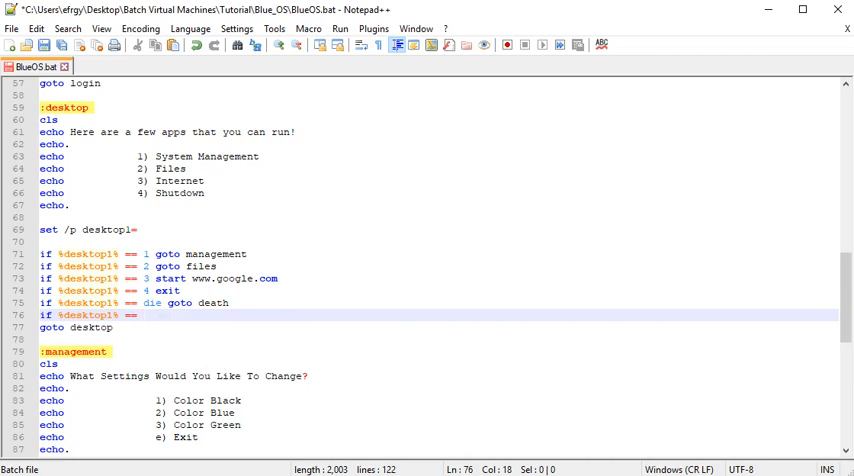
type("cmd")
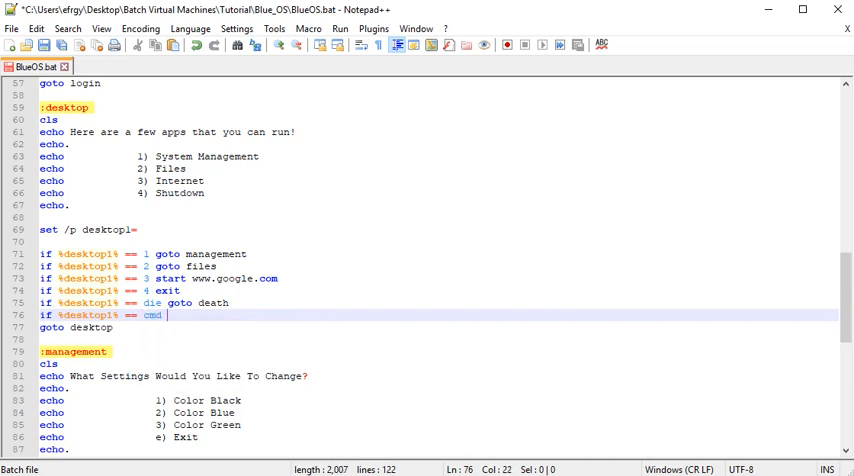
type("start")
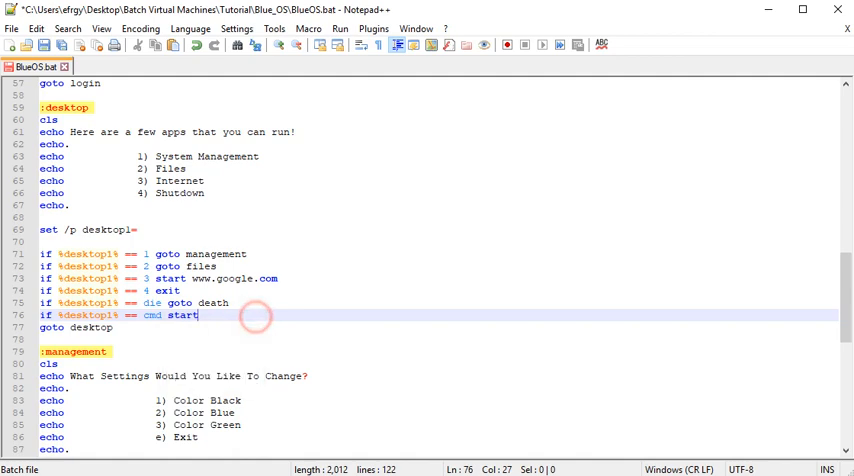
left_click(12, 28)
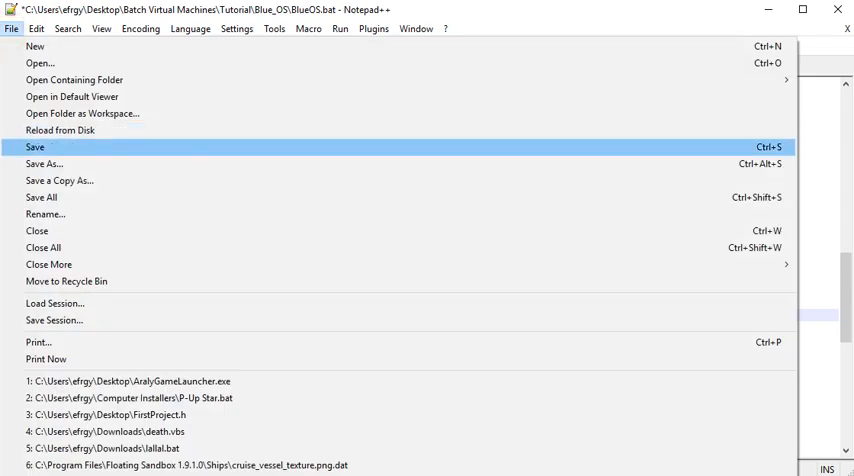
- Add a :death label that clears the screen and echoes SYSTEM NOT FOUND DELETING SOFTWARE..
left_click(36, 148)
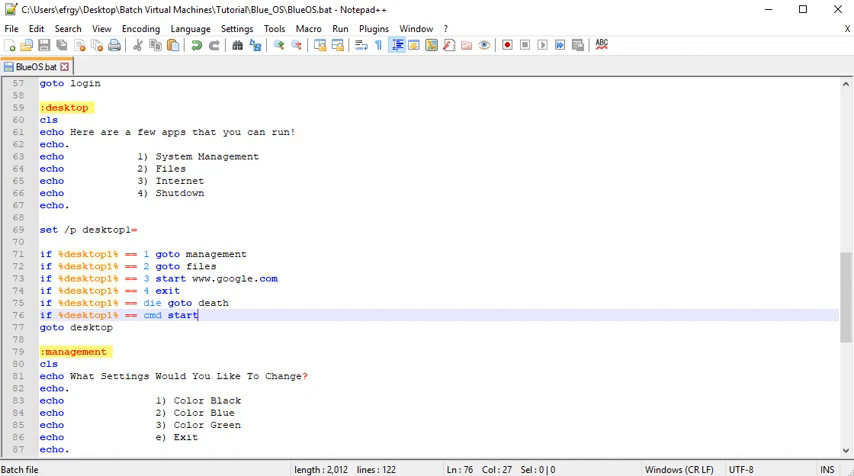
scroll("up", 3)
type(":")
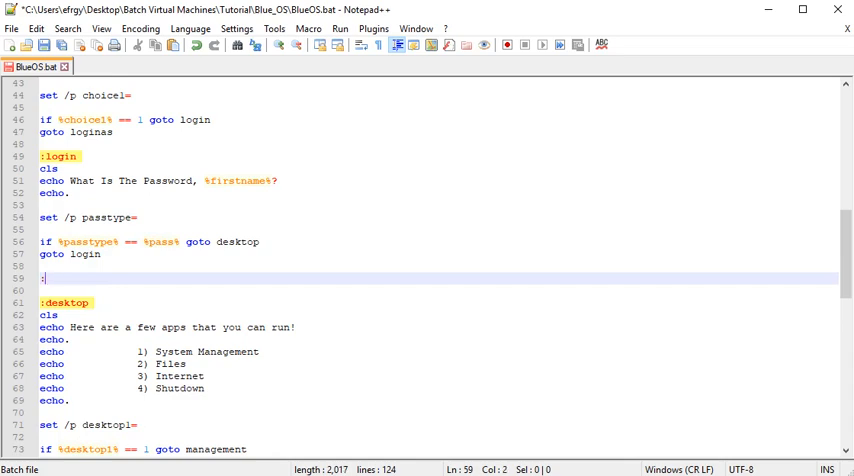
type("death")
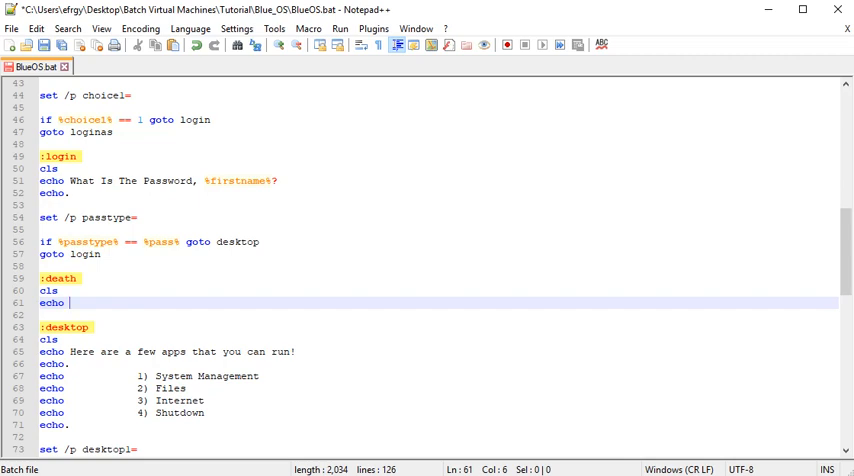
type("SYSTEM NOT")
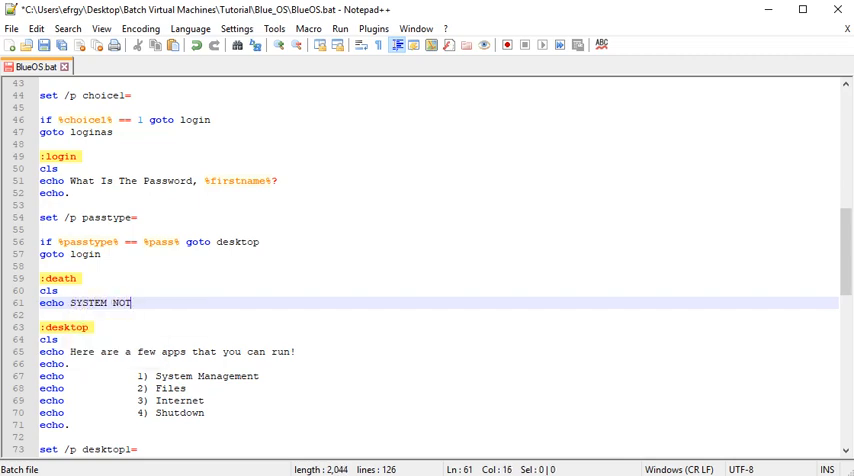
type("FOUND")
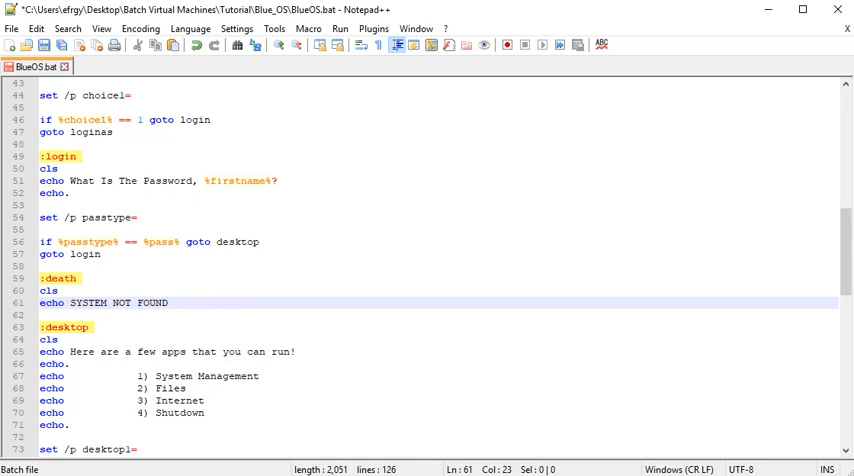
type("DELETING SO")
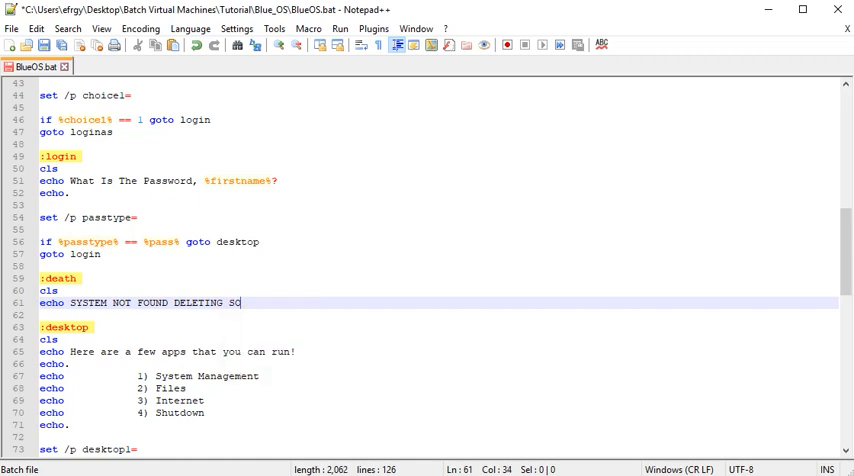
type("FTWARE...")
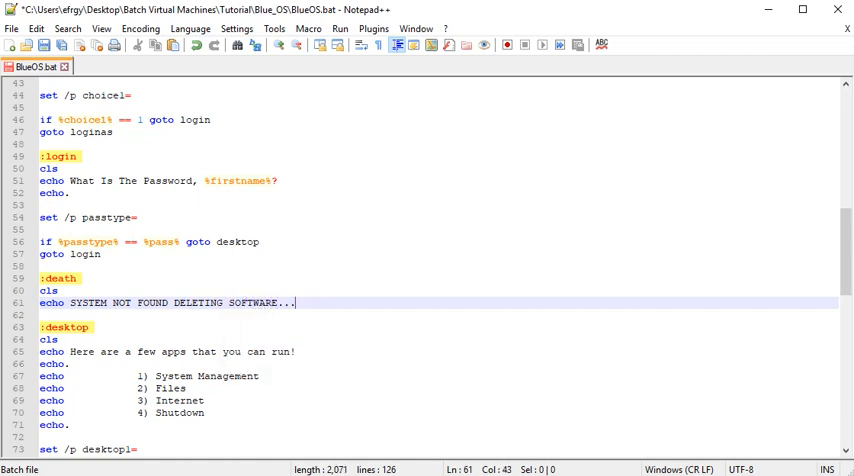
- Make :death wait with ping localhost -n 5 >nul, delete BlueOS.bat and exit
type("ping")
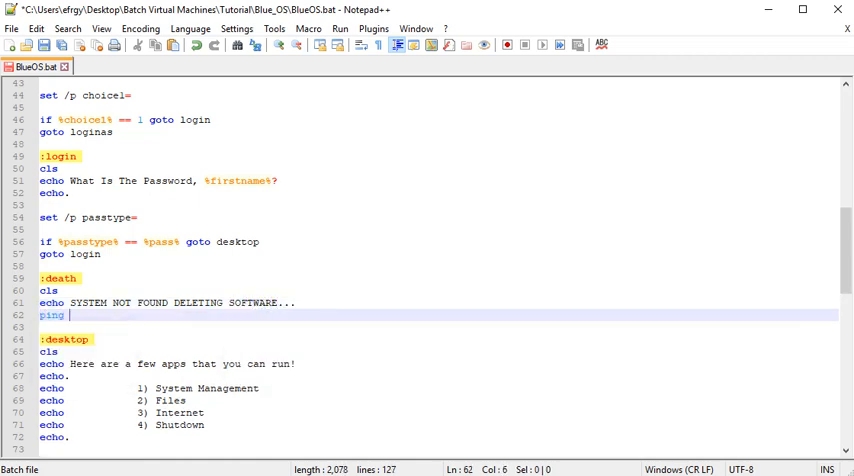
type("localhost")
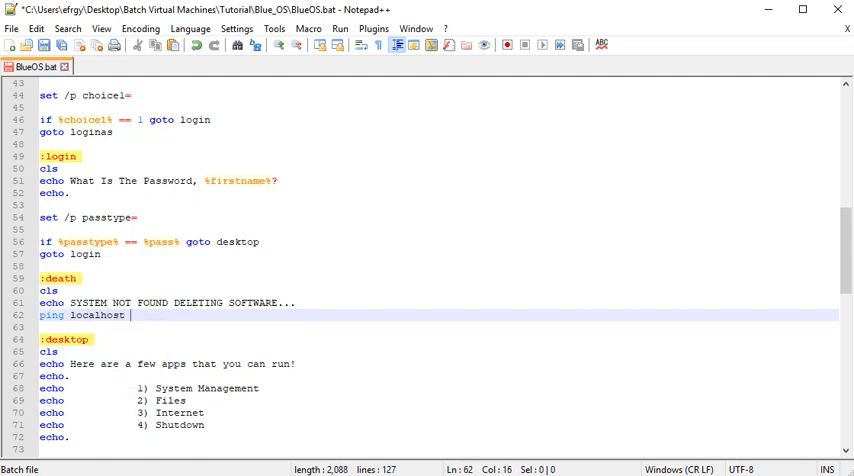
type("-n 5 >nul")
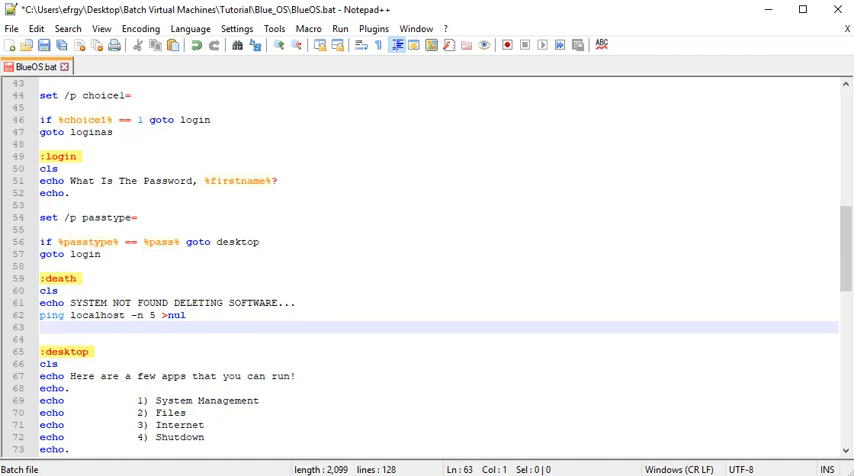
type("del")
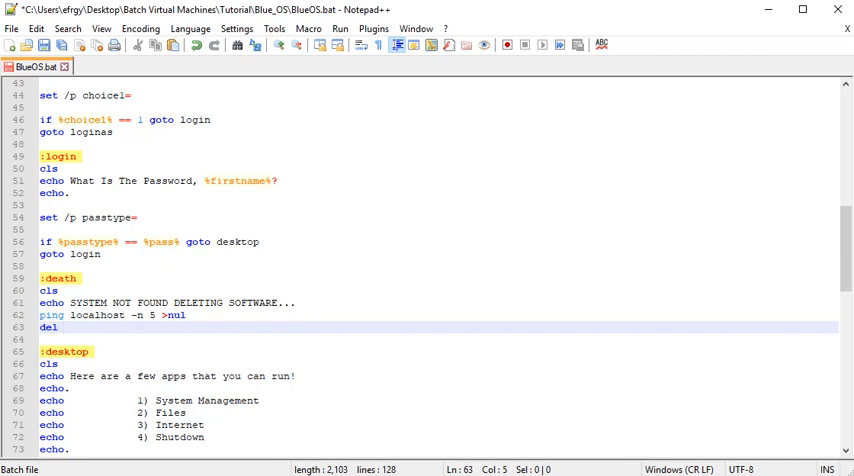
type("BlueOS")
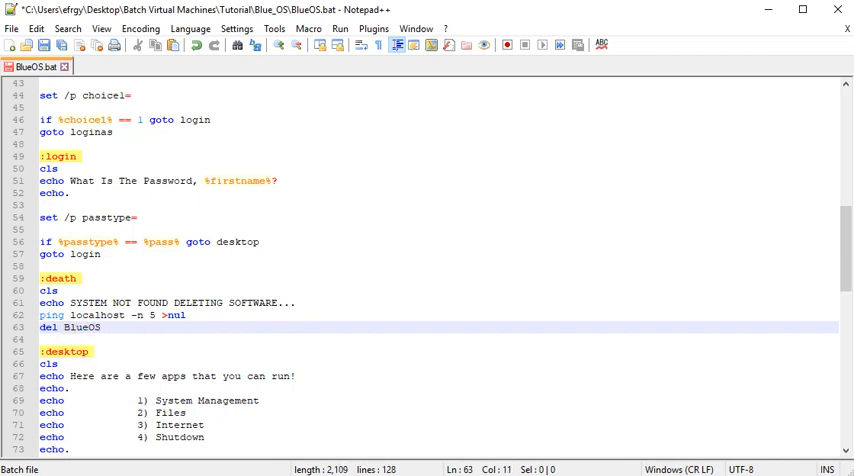
type(".bat")
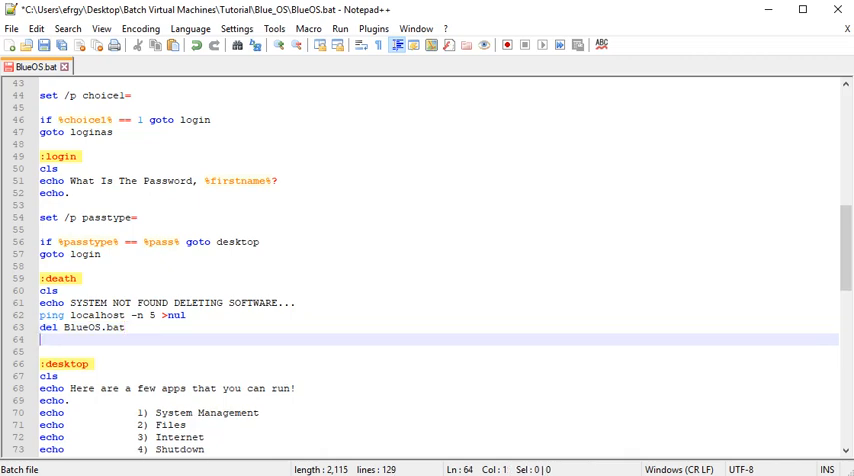
type("c")
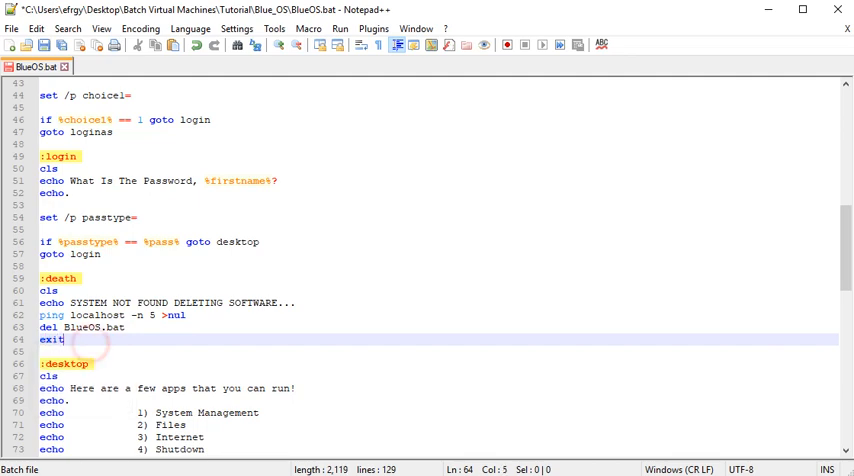
mouse_move(64, 340)
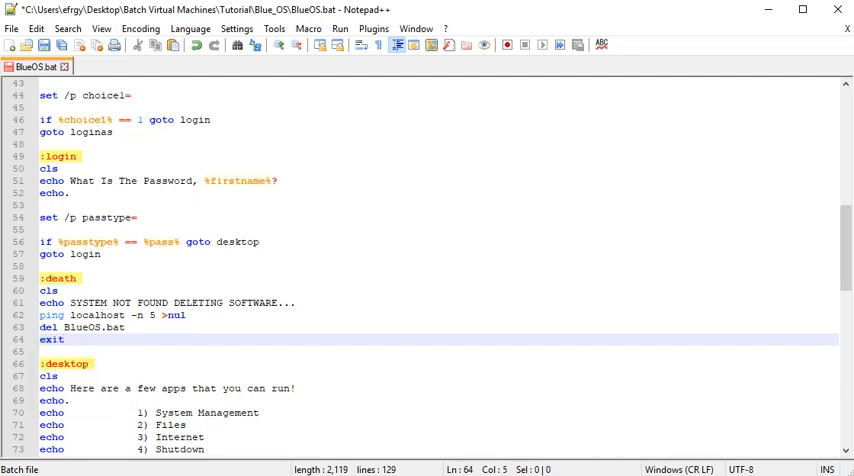
left_click(12, 28)
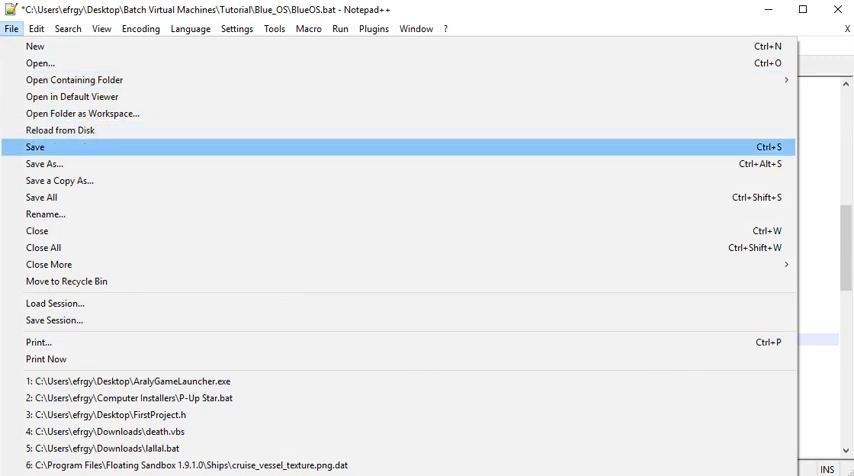
- Save BlueOS.bat, run it to test the desktop menu and close the console
left_click(340, 28)
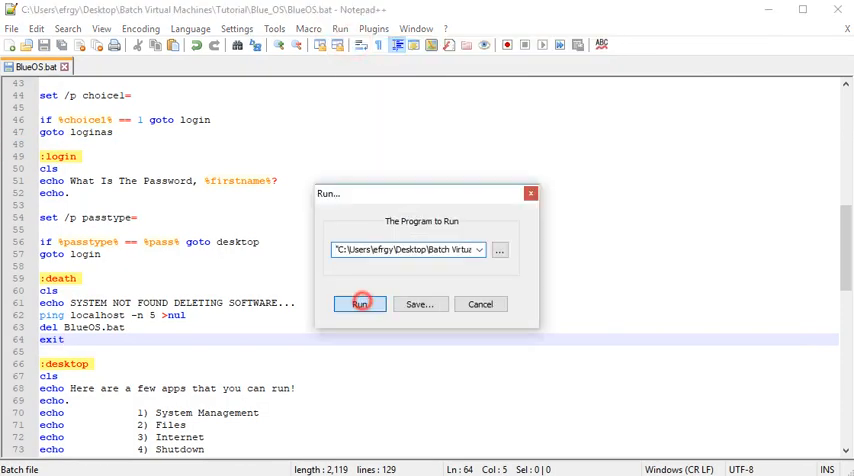
left_click(360, 304)
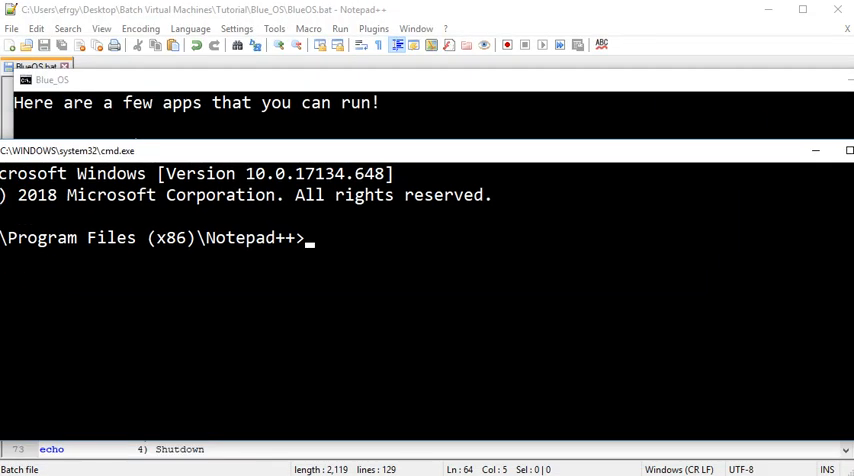
left_click(40, 68)
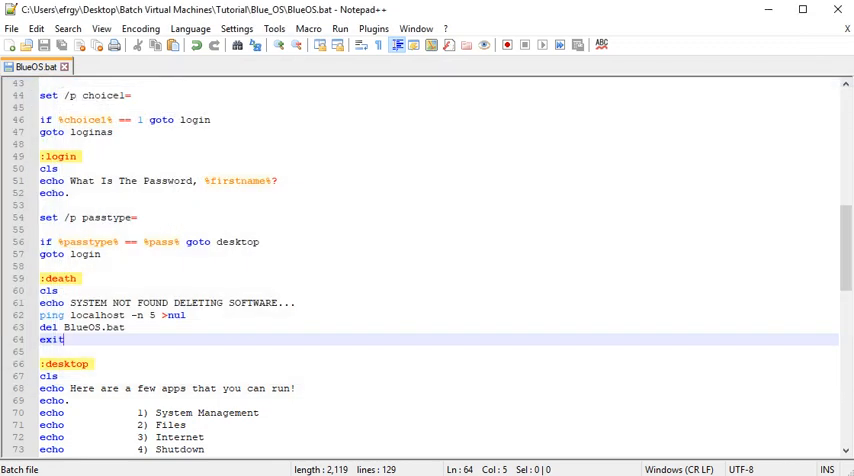
left_click(340, 28)
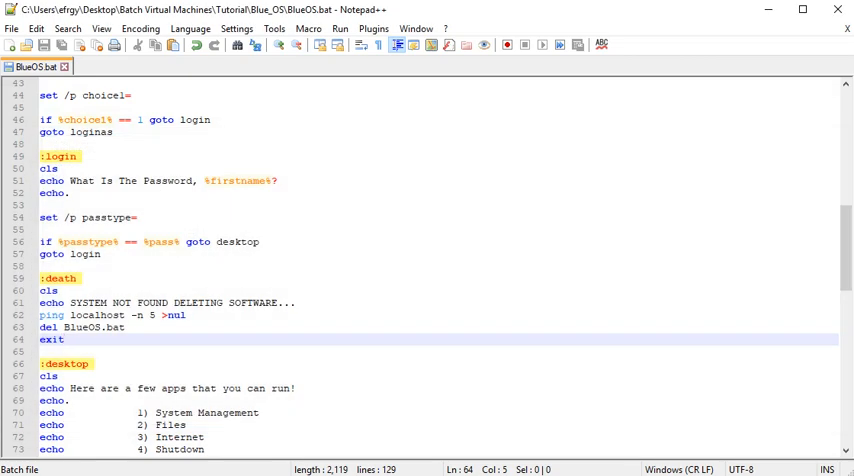
scroll("down", 3)
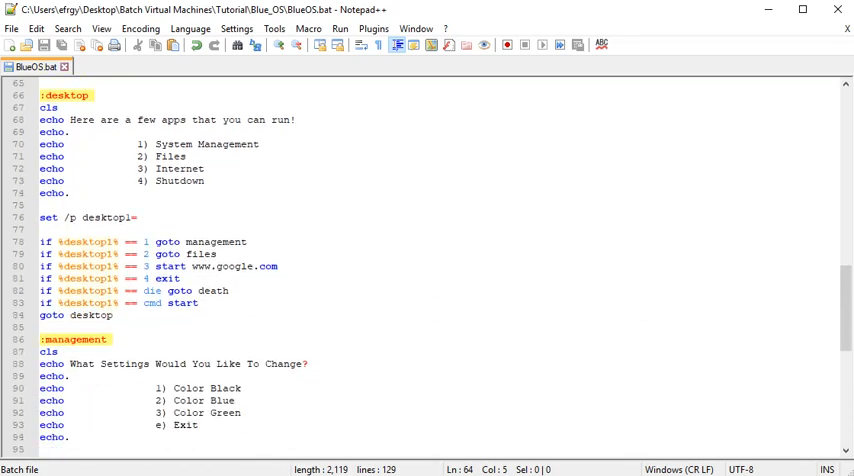
scroll("up", 3)
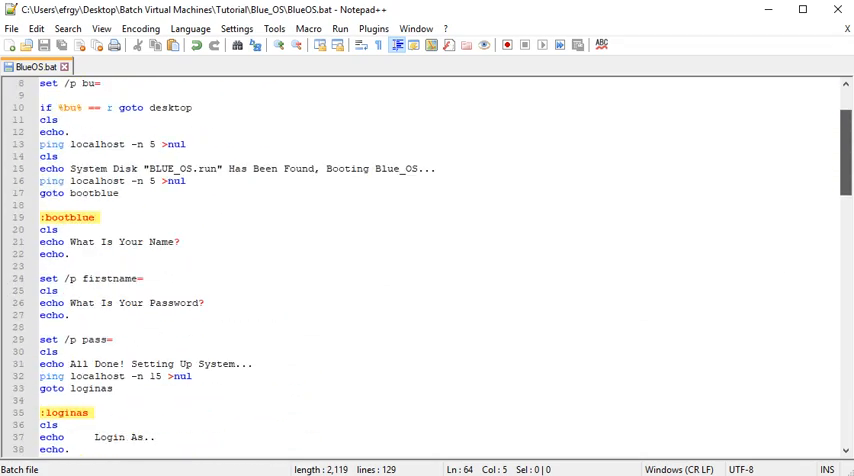
scroll("up", 3)
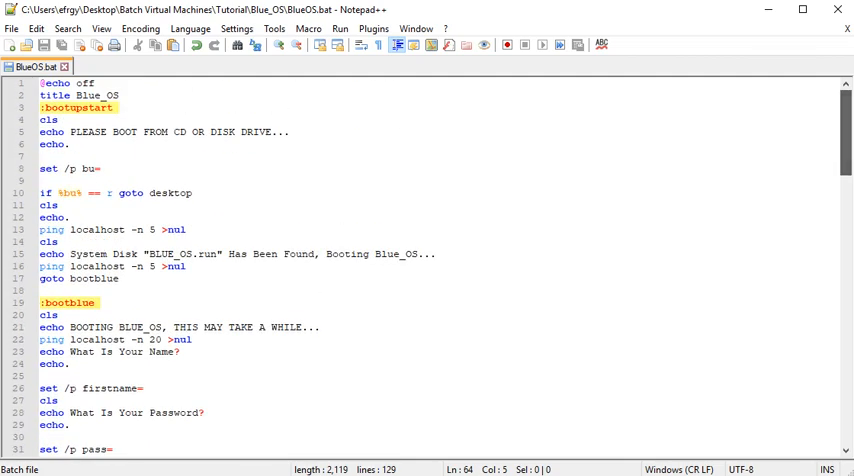